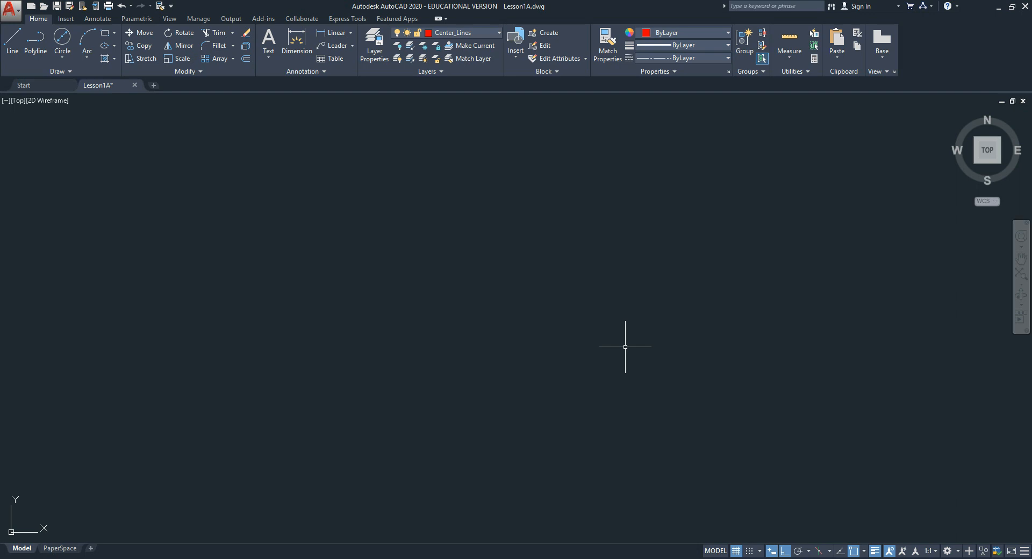
mouse_move(335, 188)
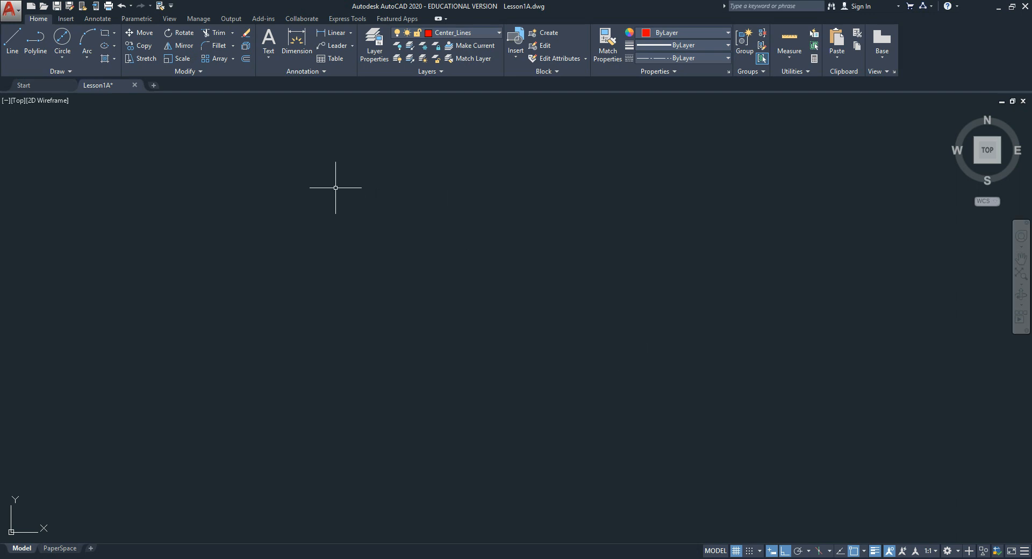
mouse_move(372, 165)
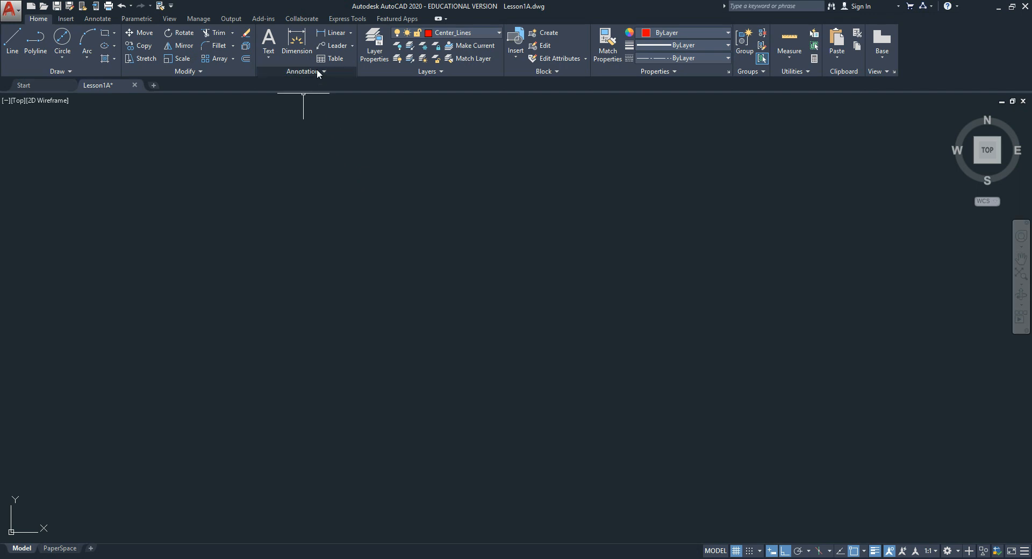
Expand the Annotation panel to reveal the Dimension Style control
left_click(321, 72)
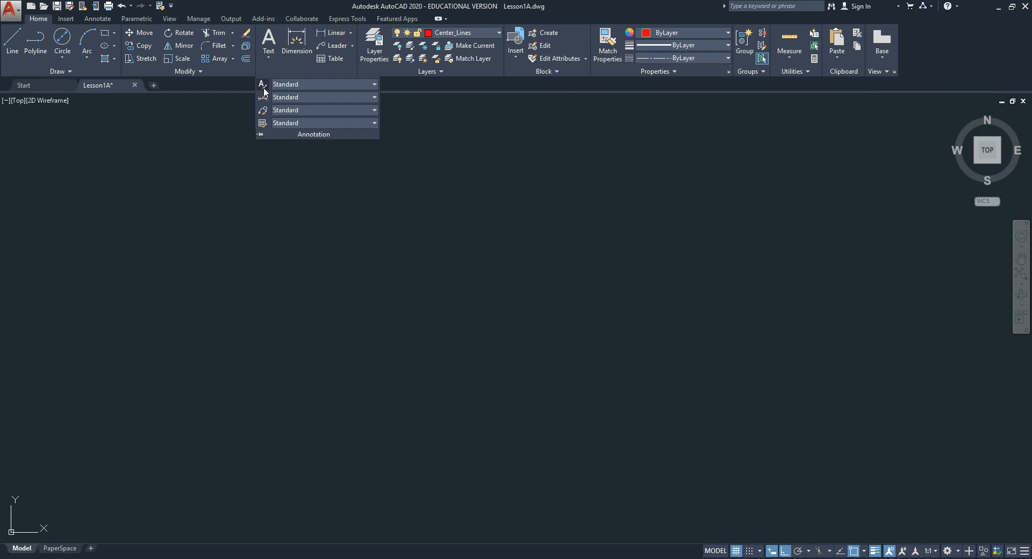
mouse_move(262, 96)
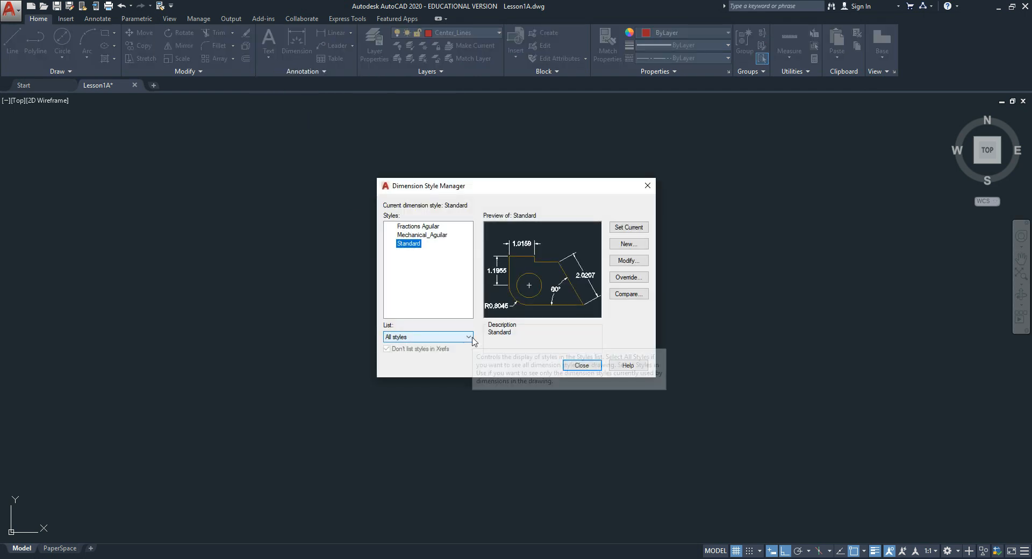
List only styles in use and start a new dimension style named Fractions based on Standard
left_click(425, 336)
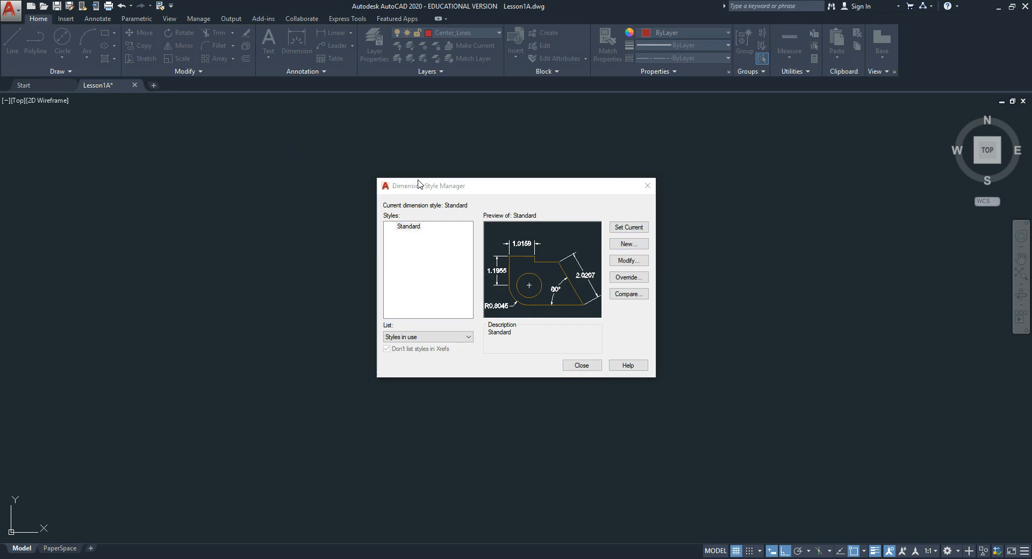
left_click(627, 244)
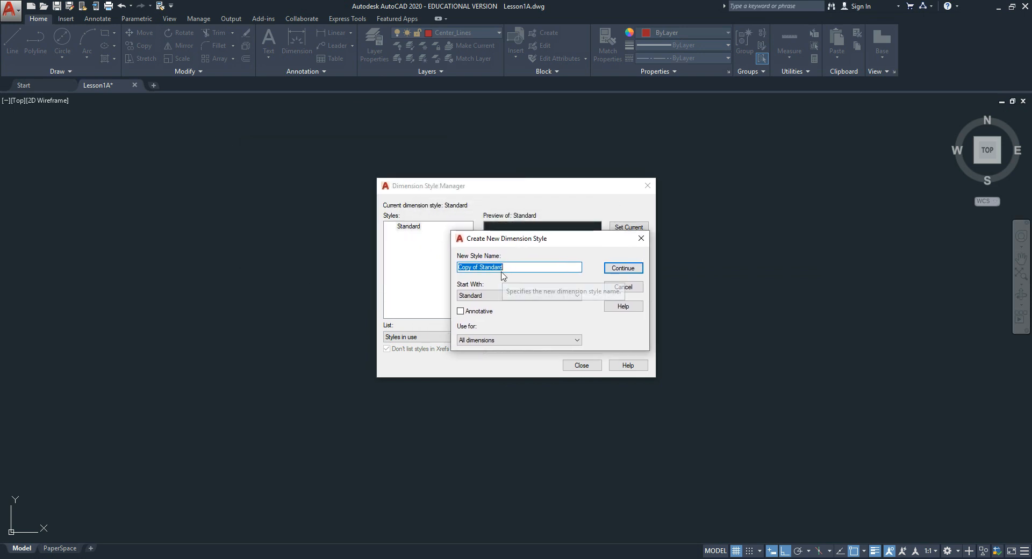
type("Fractions")
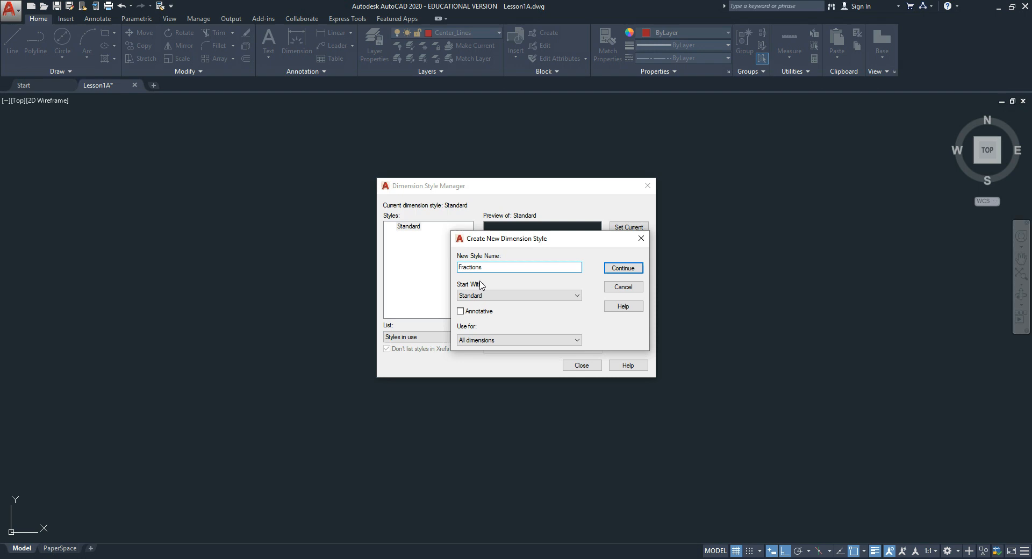
Continue into the Fractions style settings and check the extension line offset of 1/16 on Lines
left_click(621, 267)
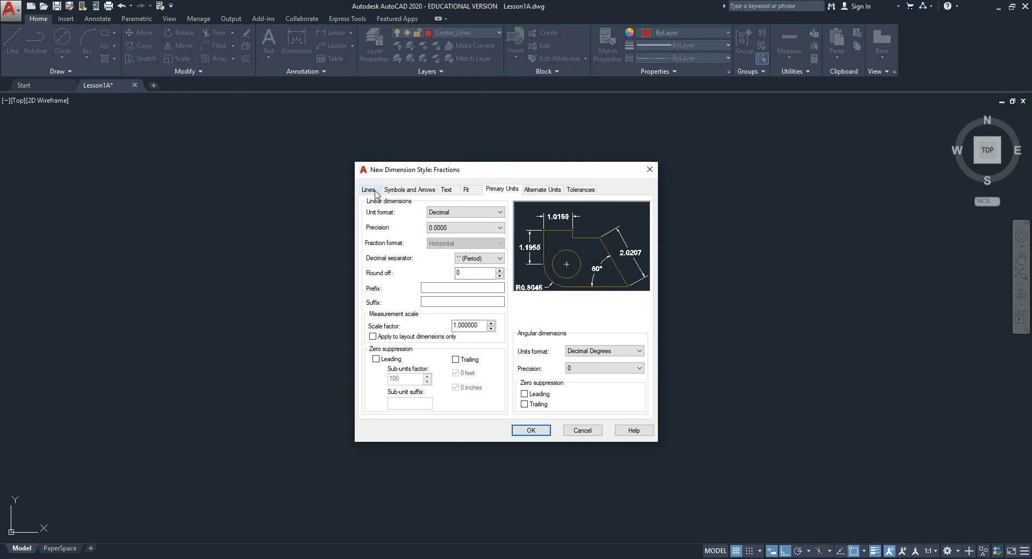
left_click(367, 189)
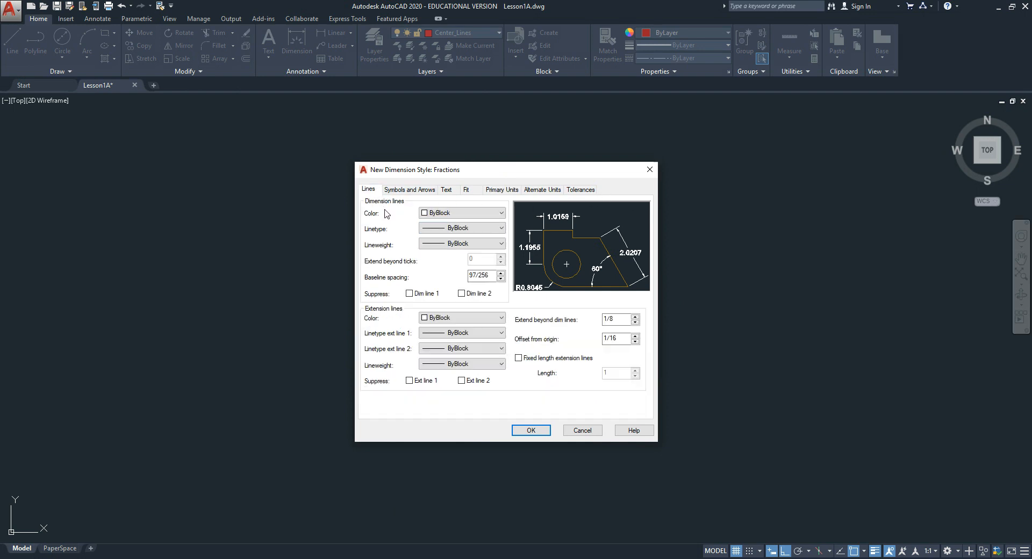
left_click(615, 319)
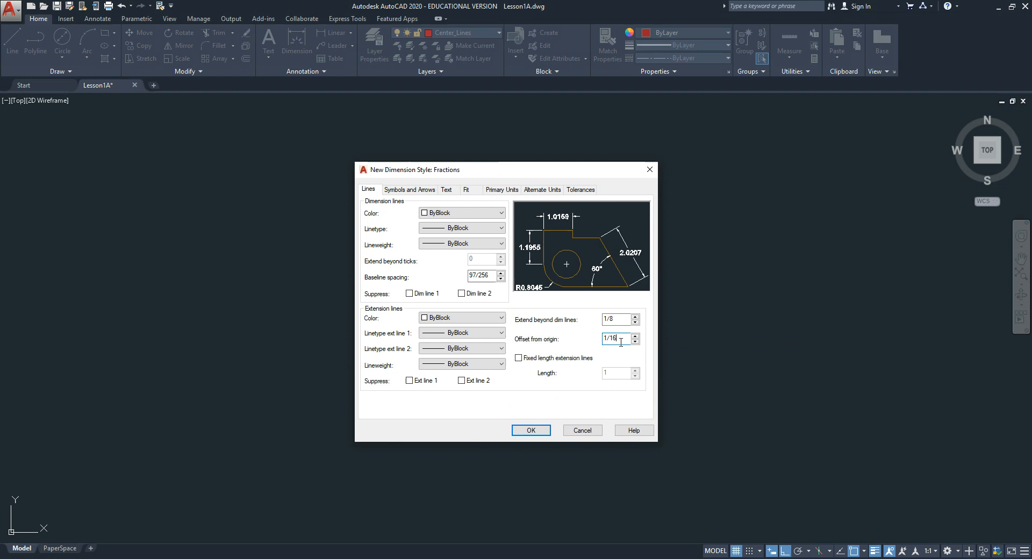
mouse_move(619, 350)
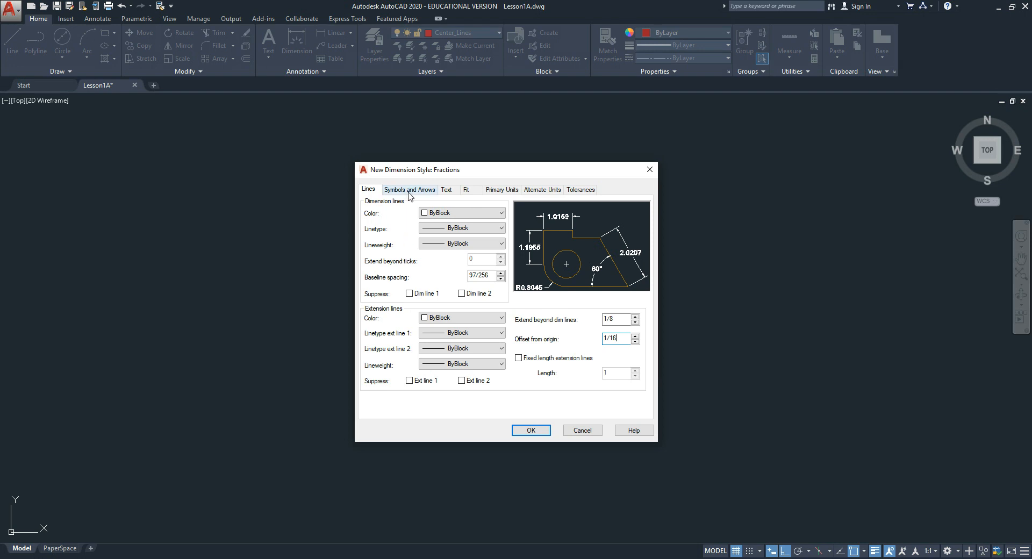
Review Symbols and Arrows with 1/8 arrows and no center marks, then move to Text
left_click(409, 189)
type("1/8")
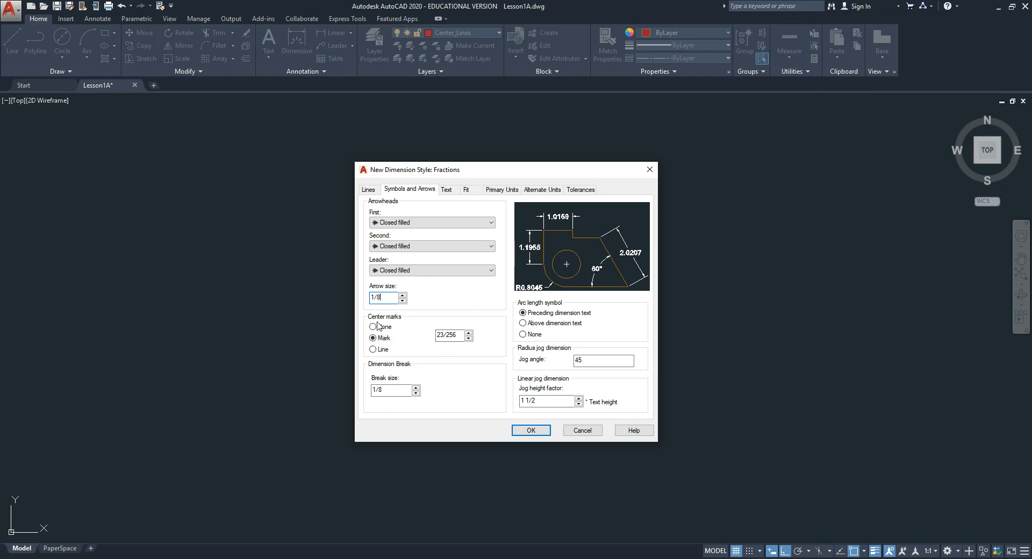
mouse_move(374, 327)
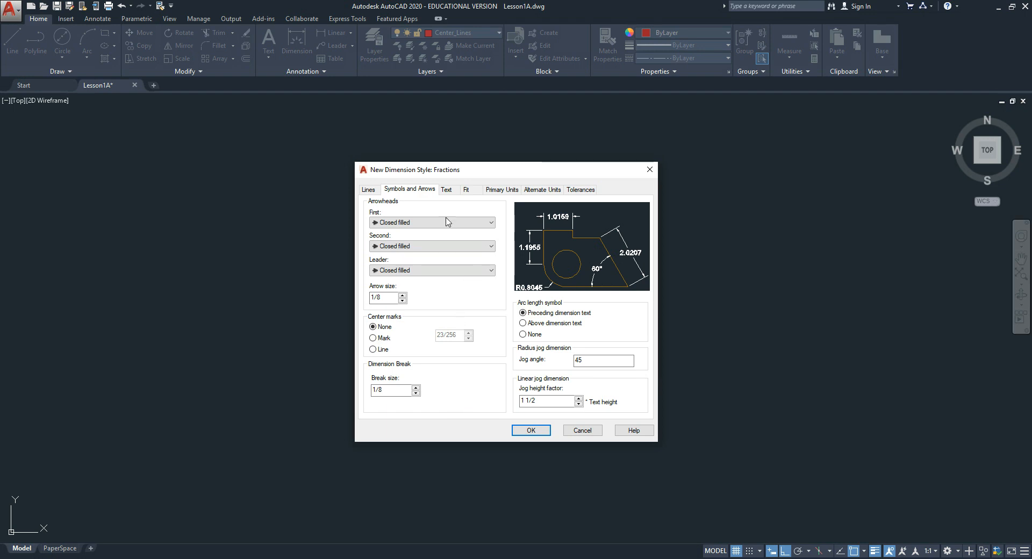
left_click(447, 189)
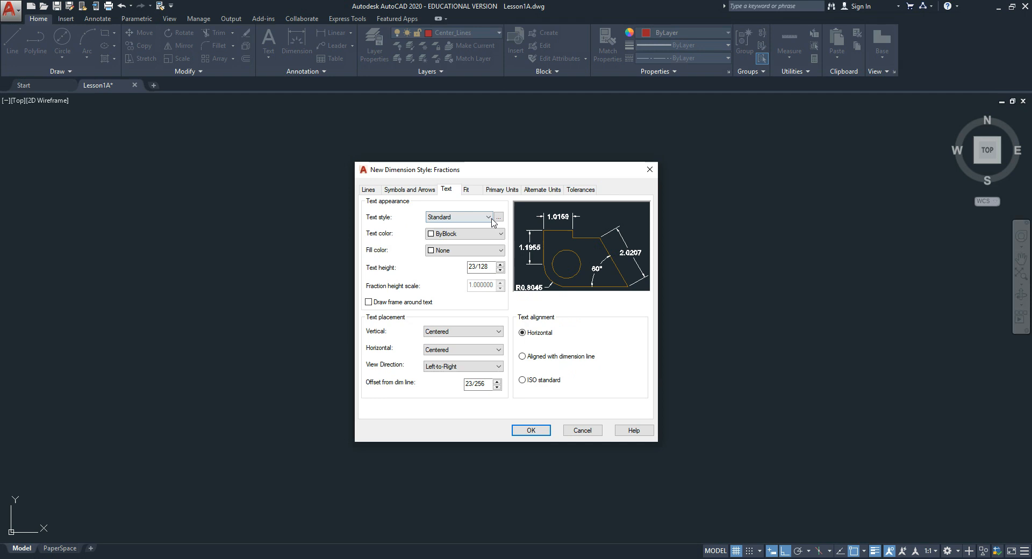
mouse_move(503, 214)
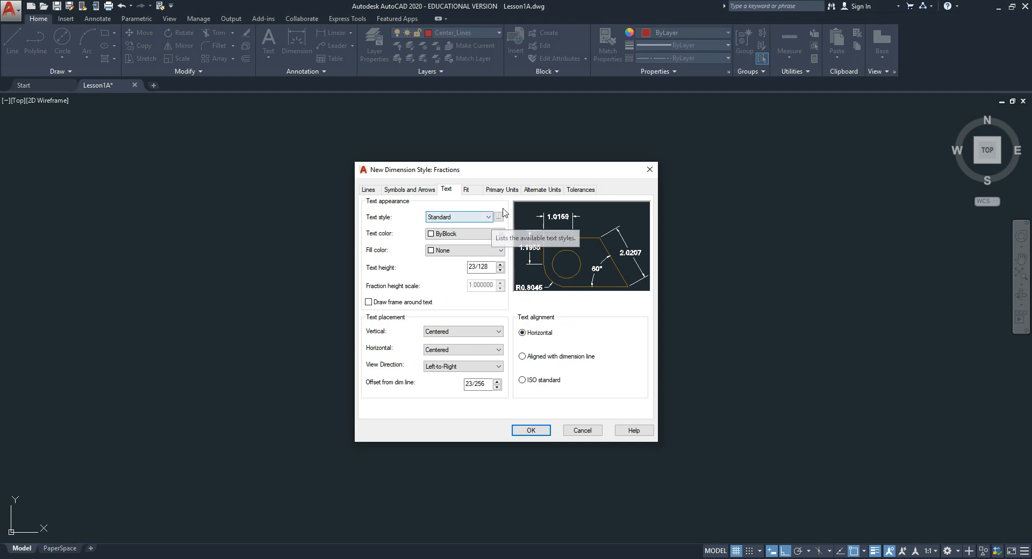
Set the dimension text to the Aguilar text style with a height of 1/8
left_click(498, 217)
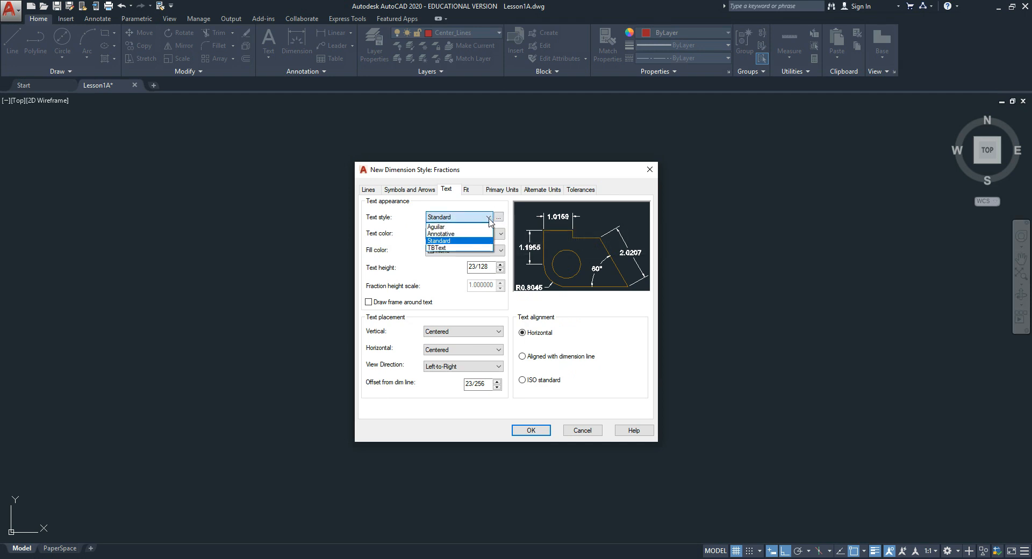
mouse_move(459, 227)
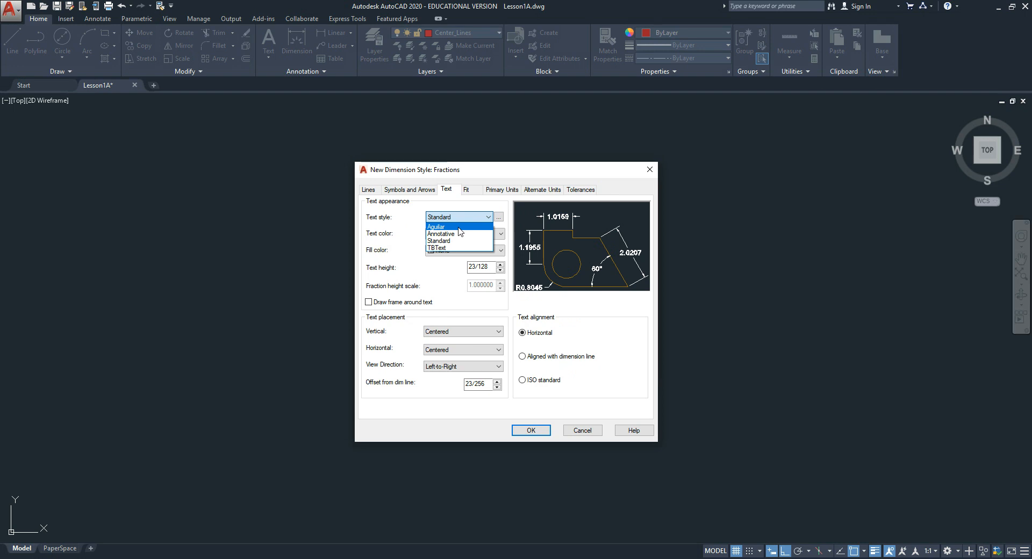
left_click(436, 227)
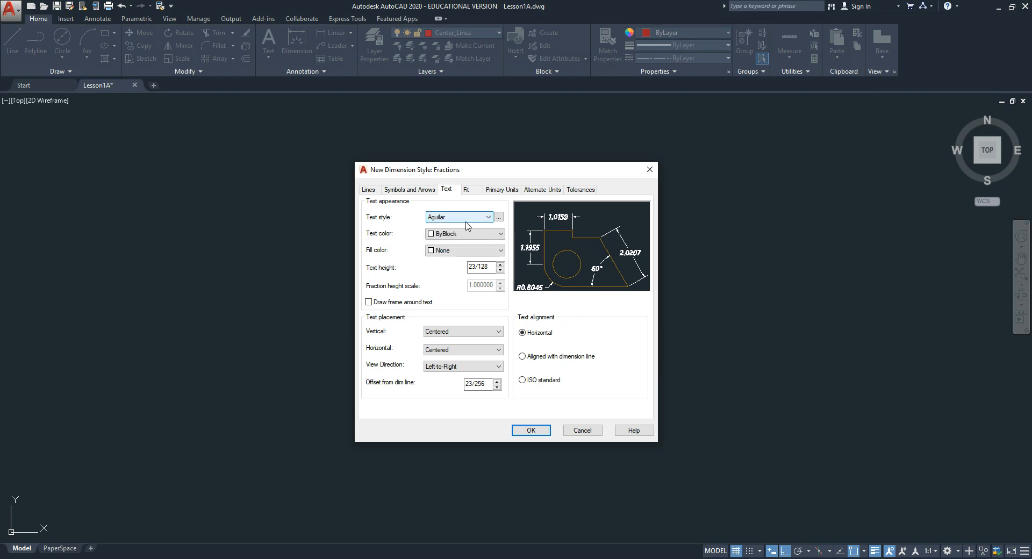
left_click(480, 267)
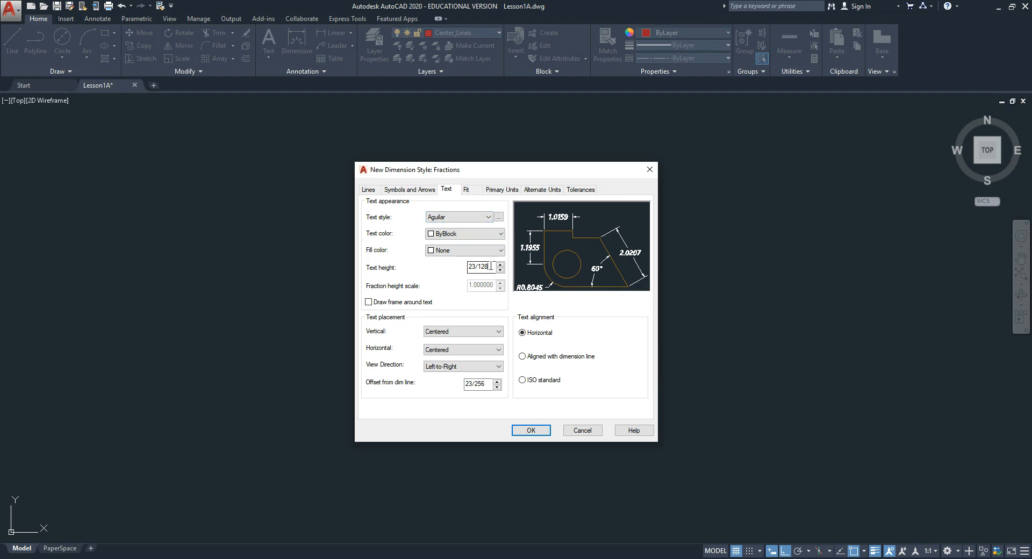
type("1")
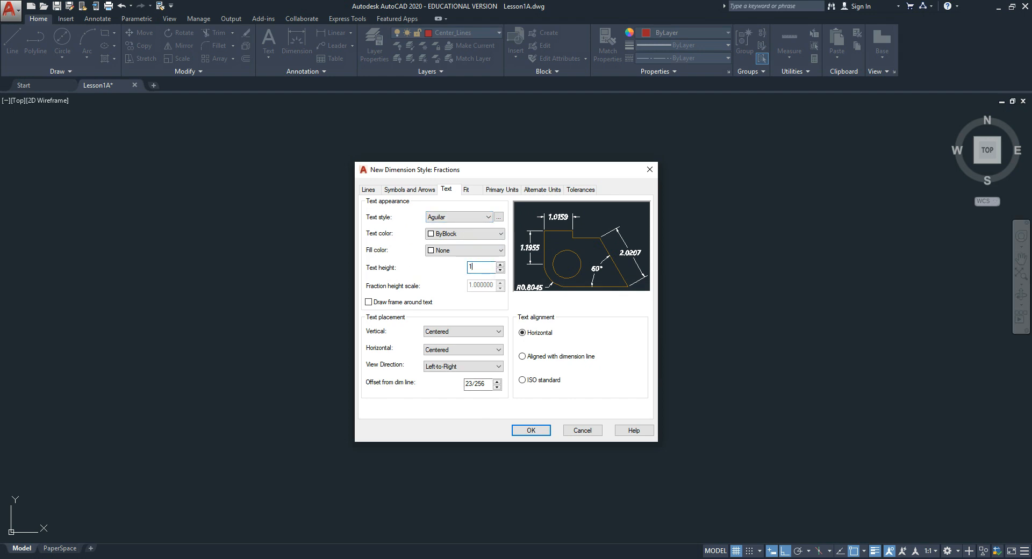
type("1/8")
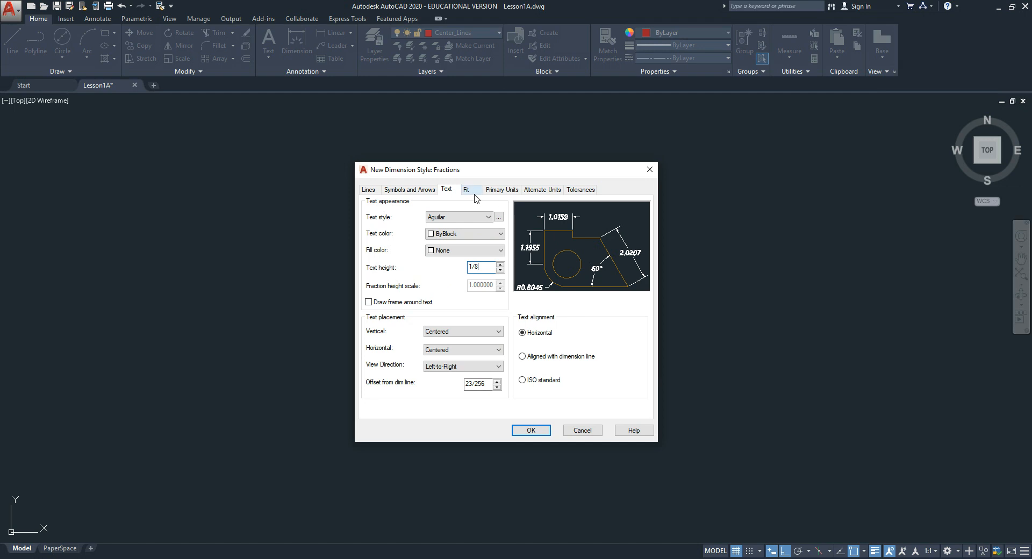
Review the Fit options with text placed beside the dimension line
left_click(466, 189)
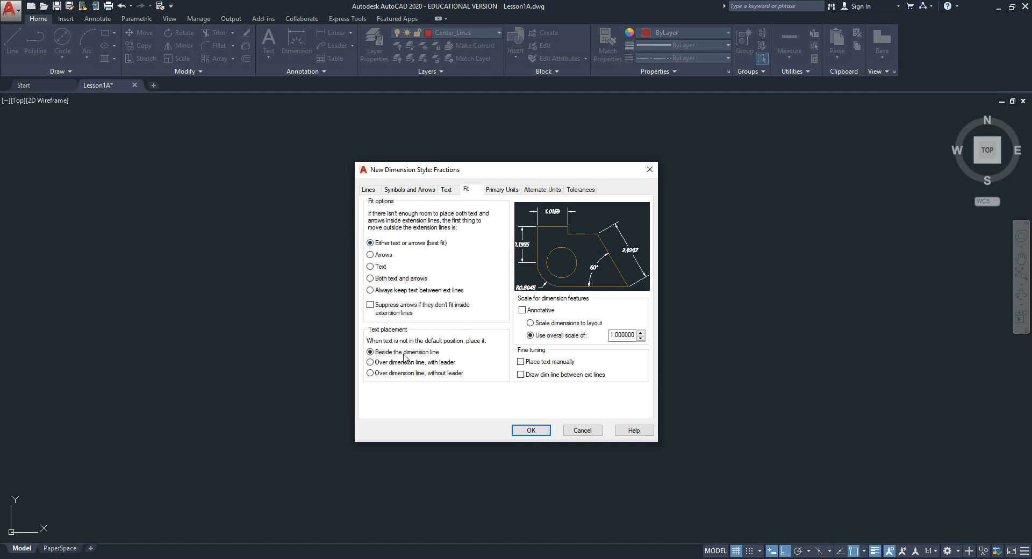
mouse_move(570, 272)
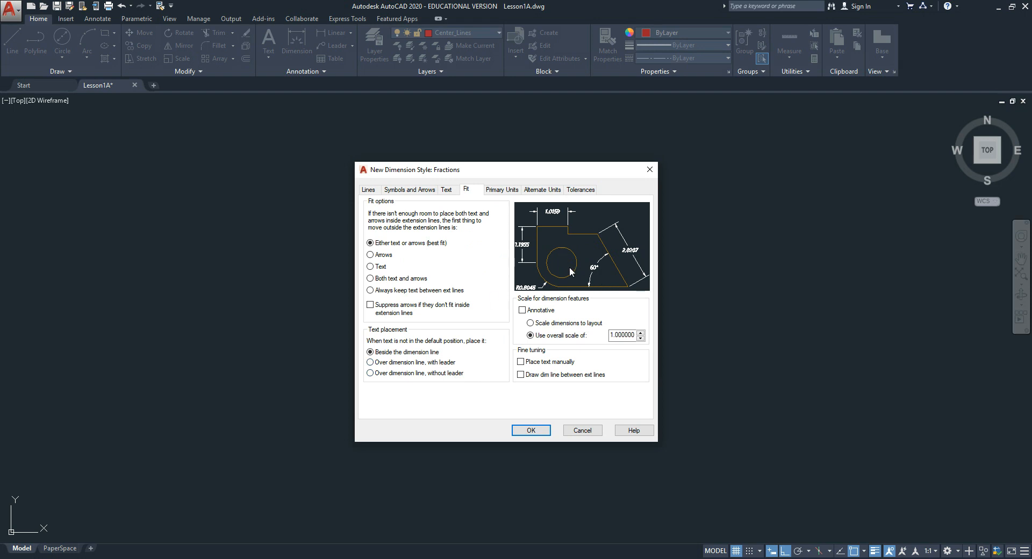
mouse_move(622, 335)
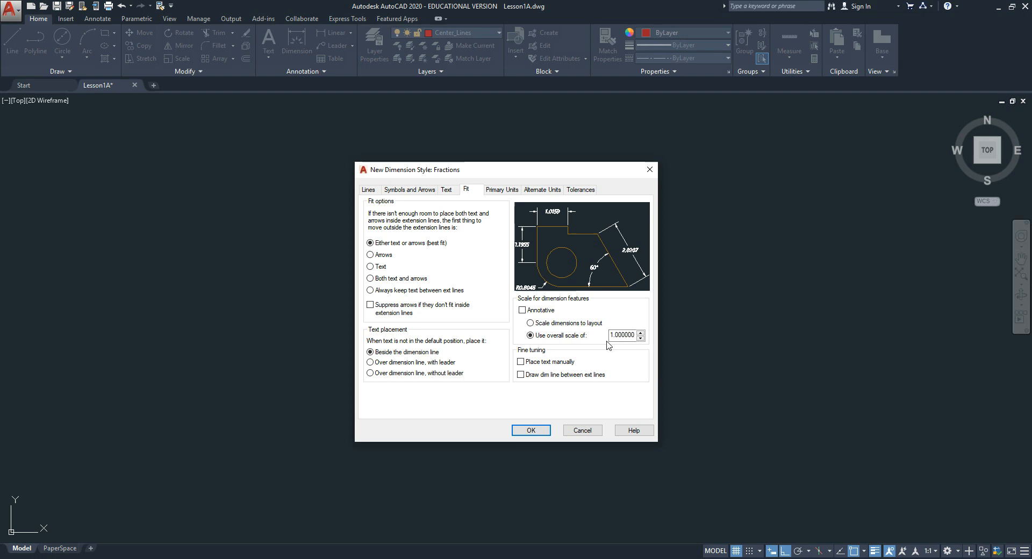
mouse_move(441, 229)
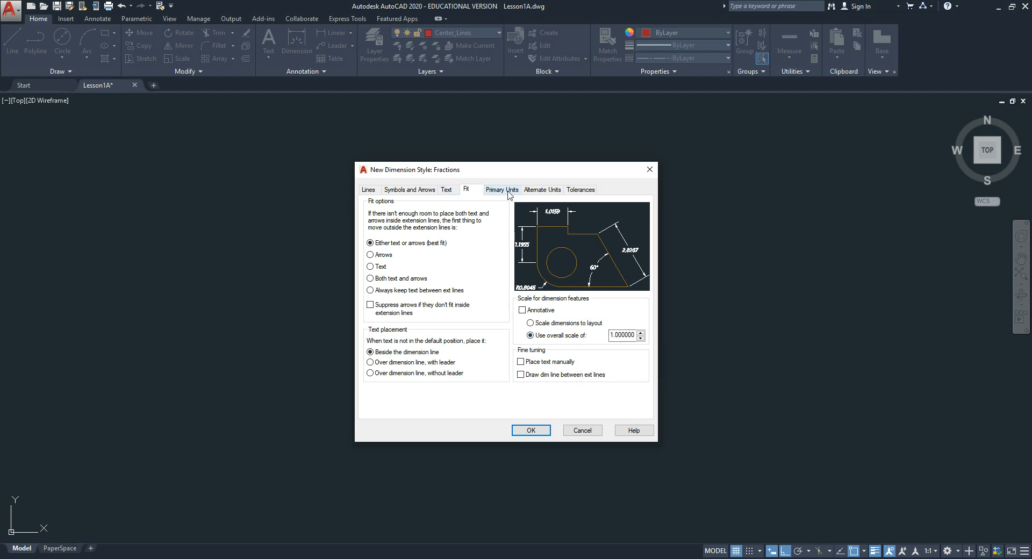
Change the primary linear unit format to Fractional
left_click(502, 189)
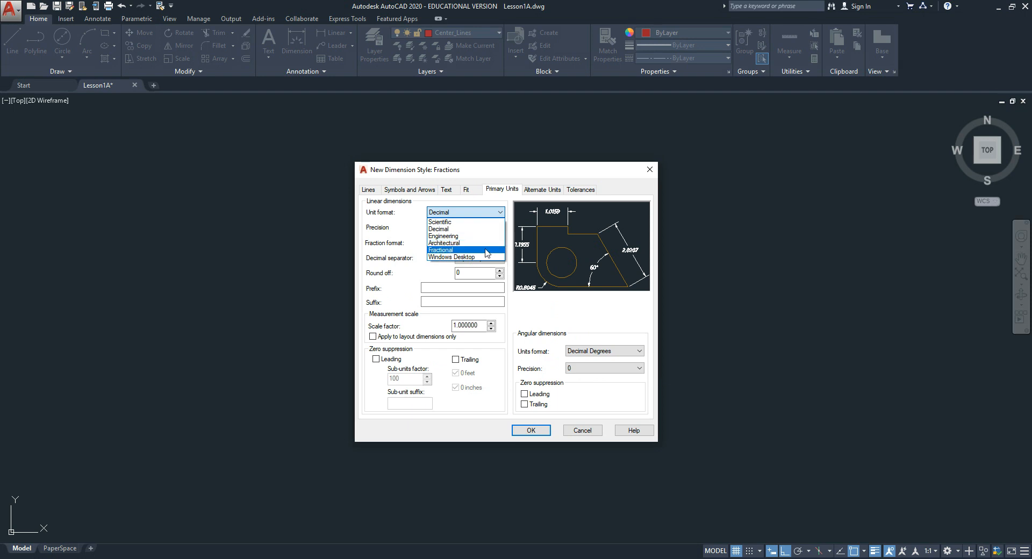
left_click(440, 250)
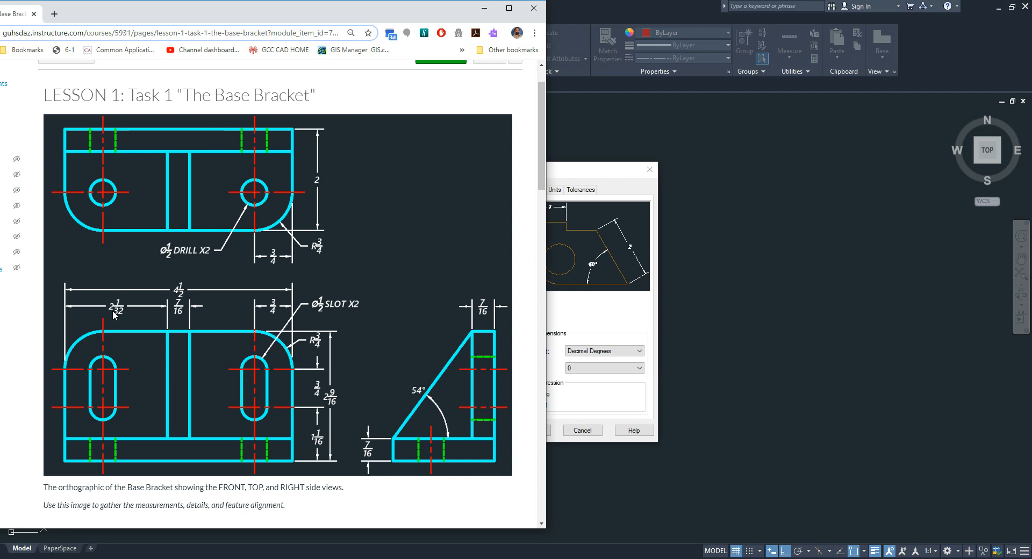
mouse_move(277, 338)
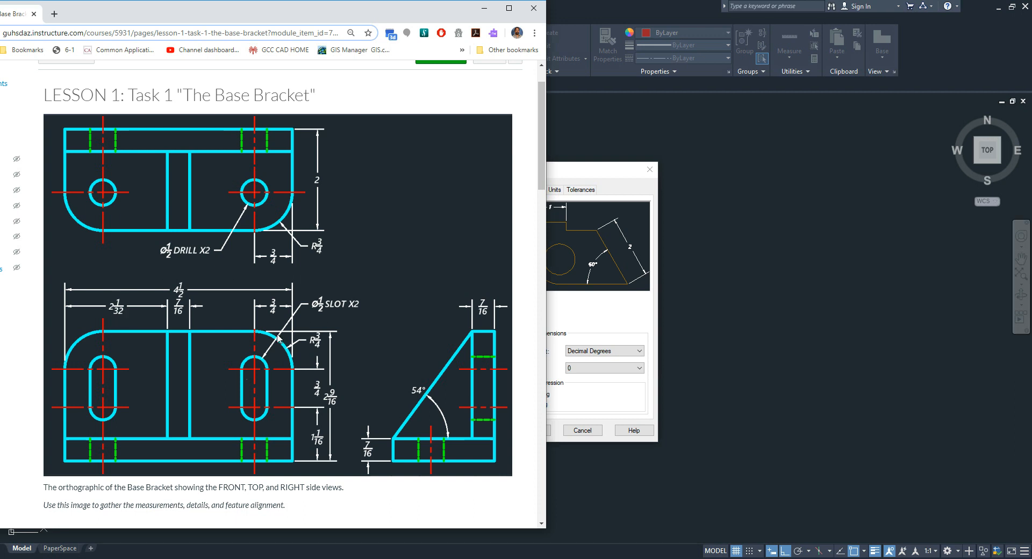
mouse_move(569, 204)
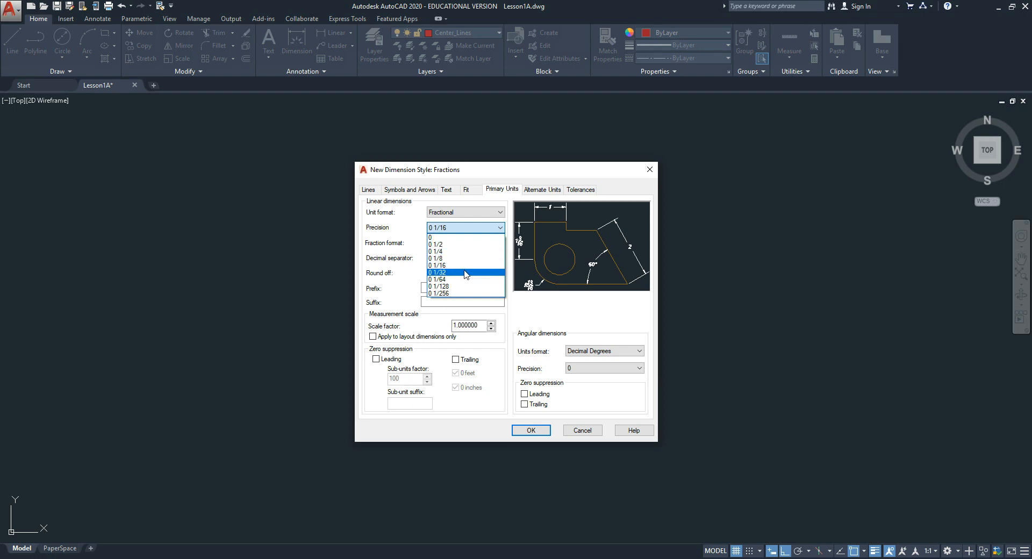
Set fractional precision to 0 1/64 and confirm the Fractions style with OK
left_click(438, 279)
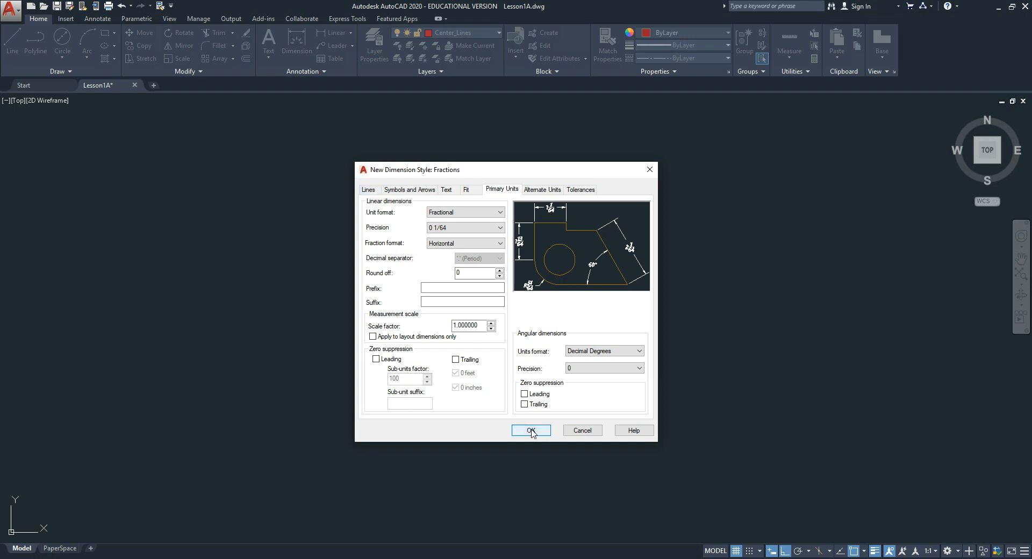
left_click(530, 430)
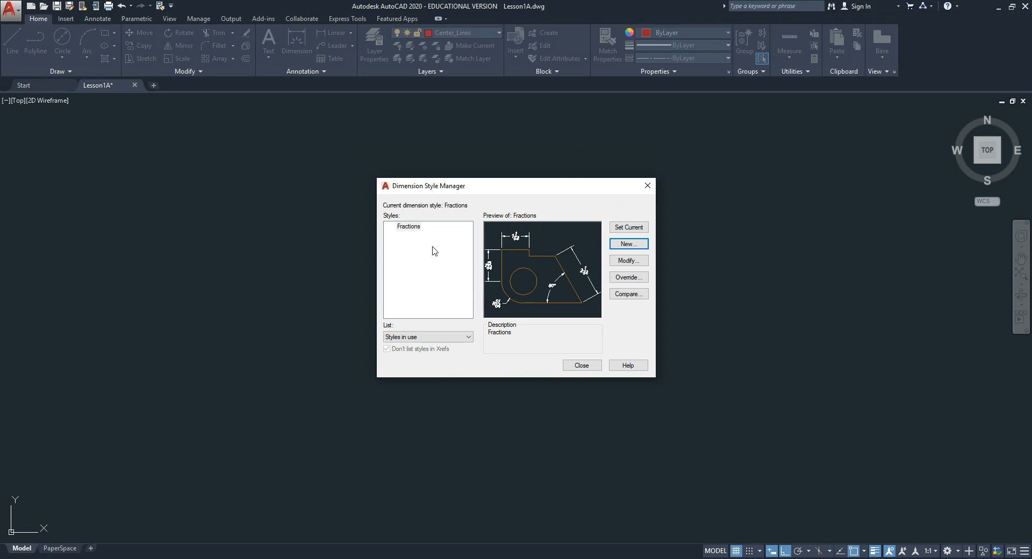
mouse_move(409, 229)
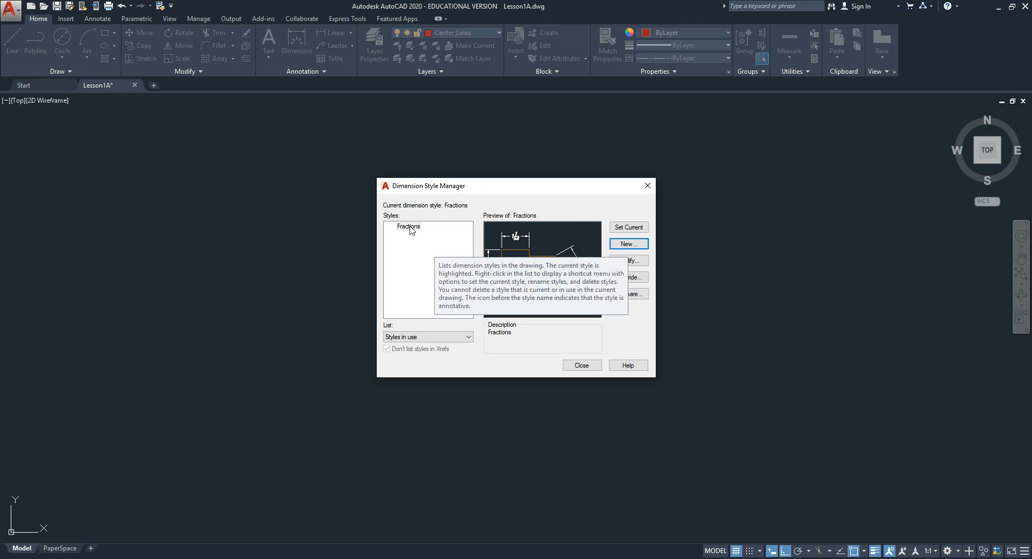
left_click(408, 226)
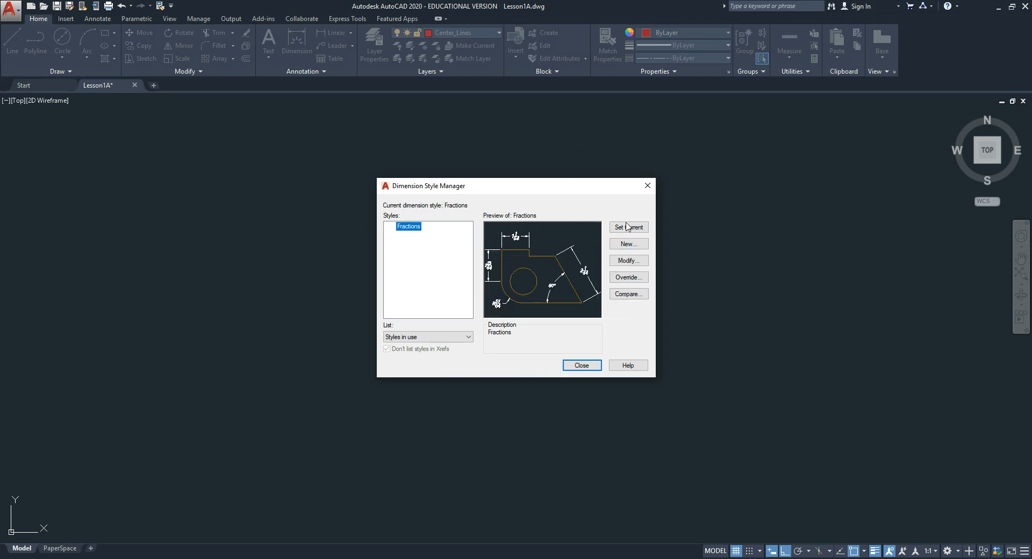
left_click(626, 227)
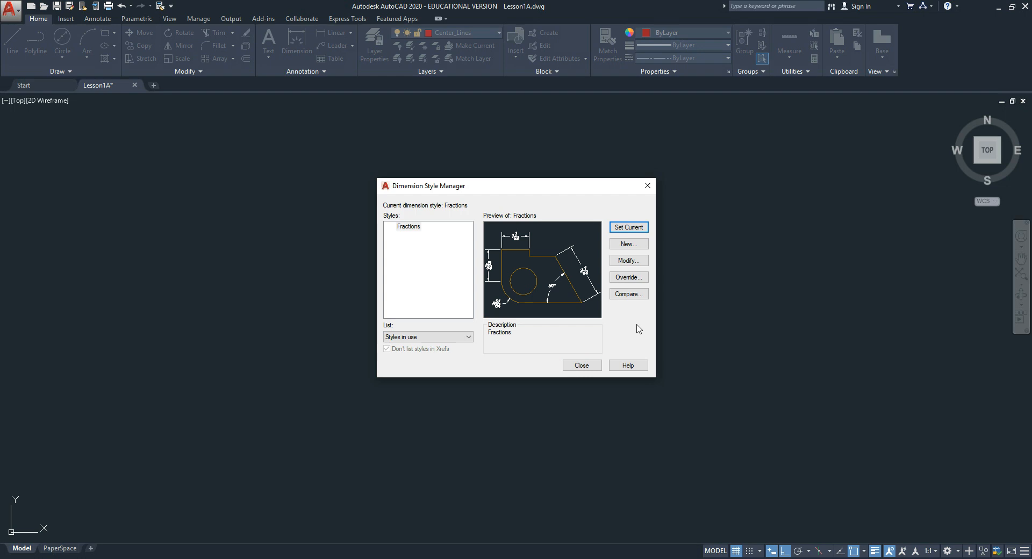
mouse_move(627, 260)
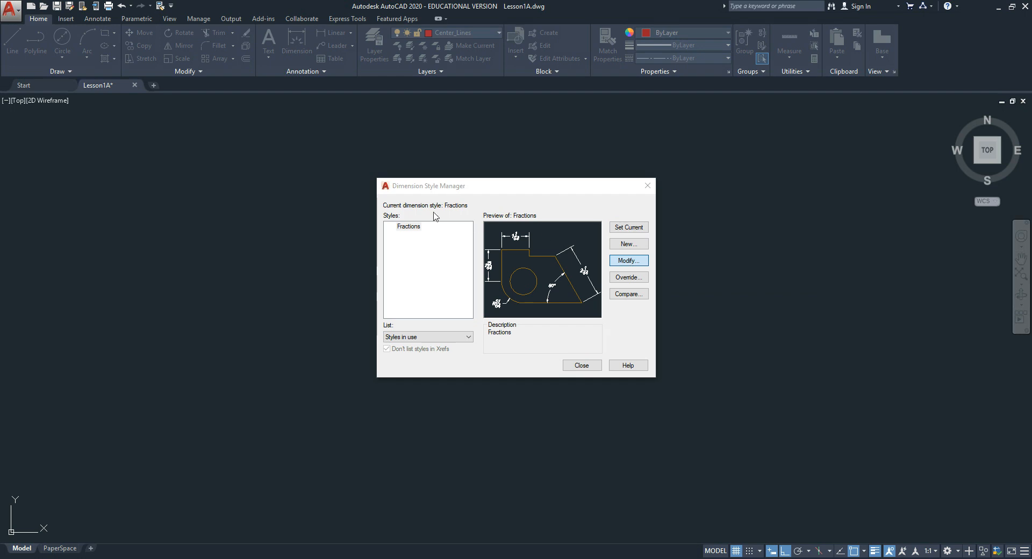
Review the Fractions style via Modify, then close the Dimension Style Manager back to the drawing
left_click(626, 260)
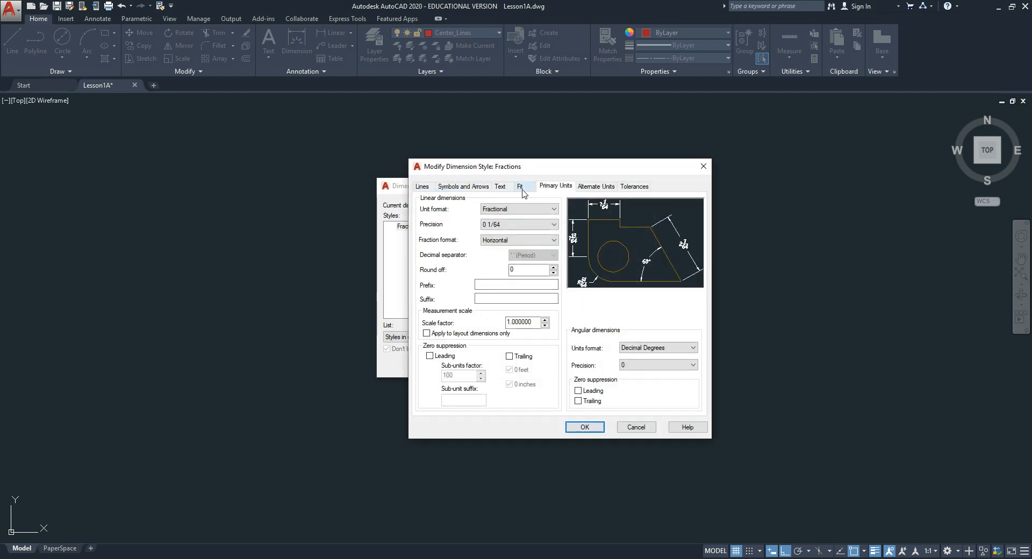
left_click(583, 426)
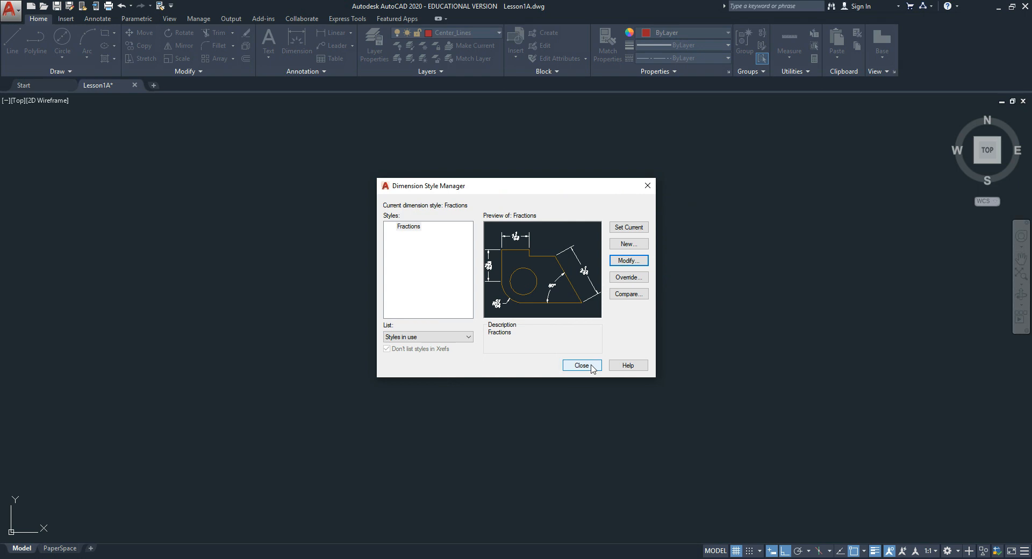
left_click(580, 365)
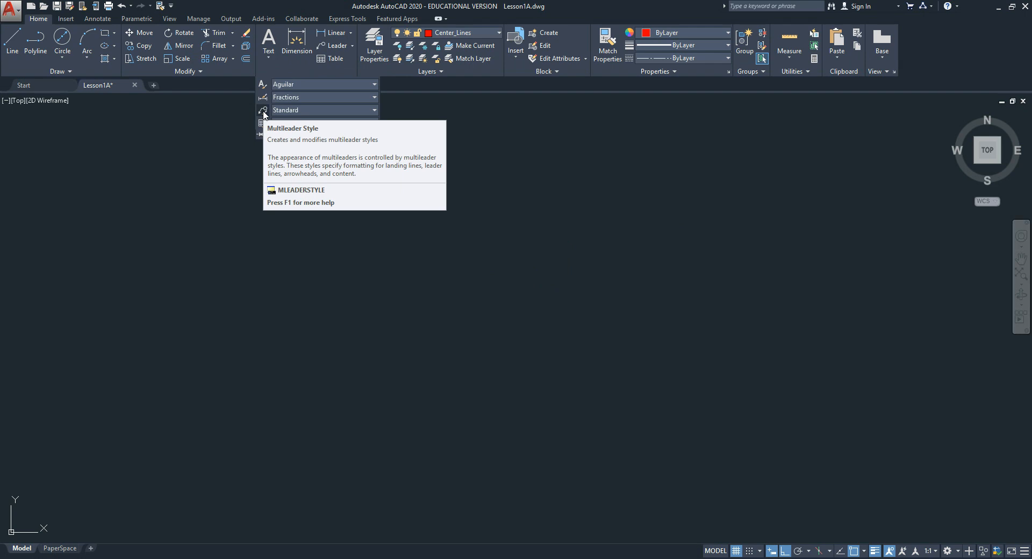
Create a new multileader style named Aguilar based on Standard and open its Leader Format settings
left_click(262, 114)
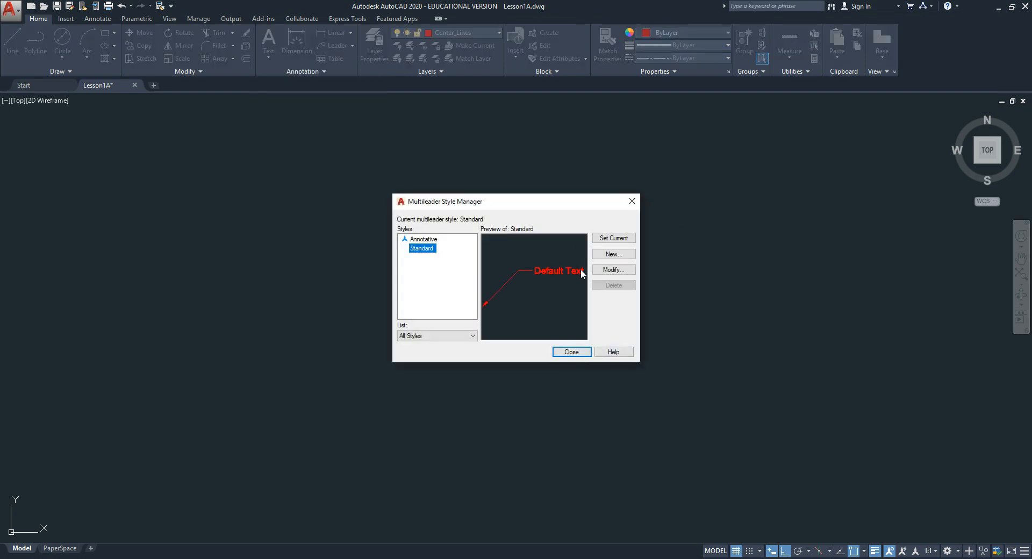
mouse_move(611, 254)
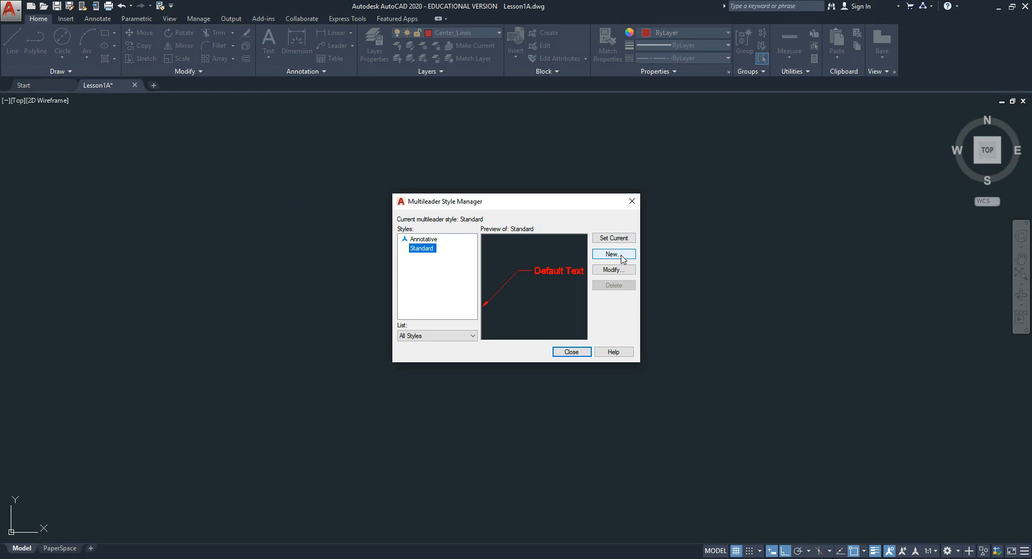
left_click(611, 254)
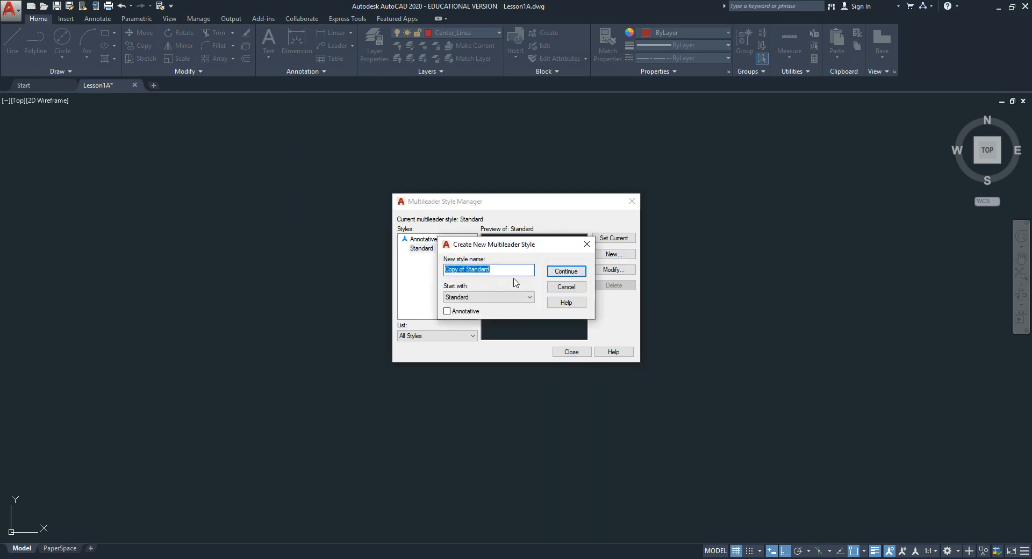
type("A")
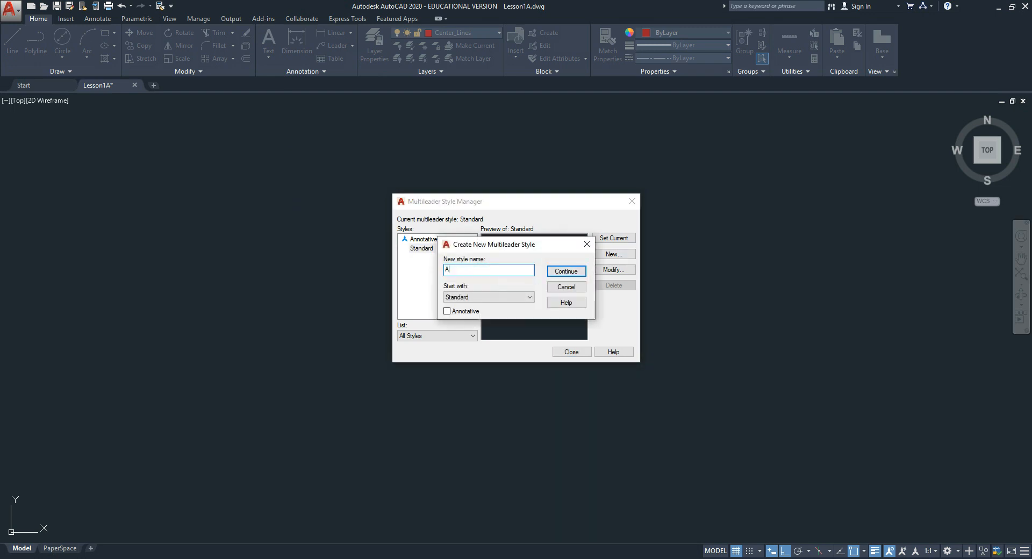
type("guilar")
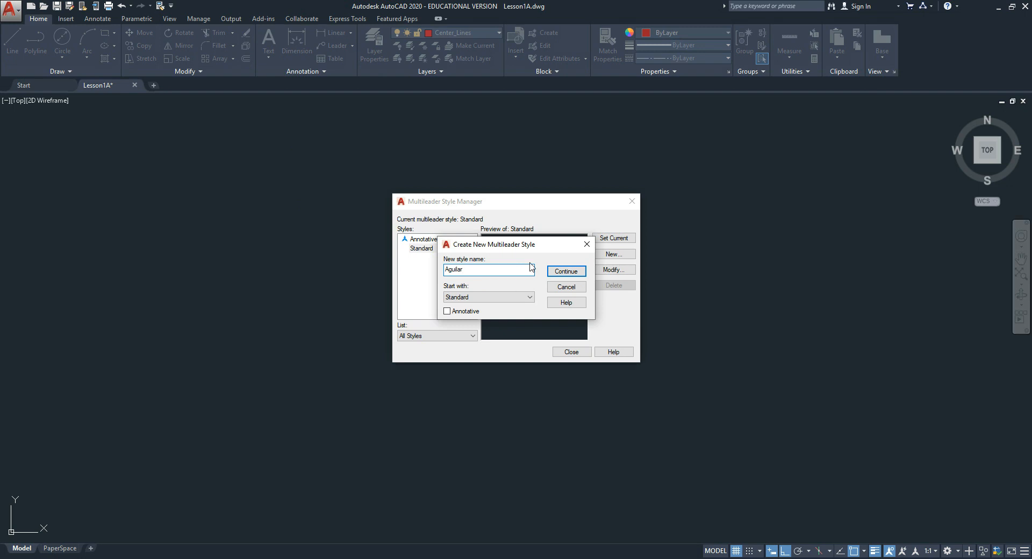
left_click(564, 286)
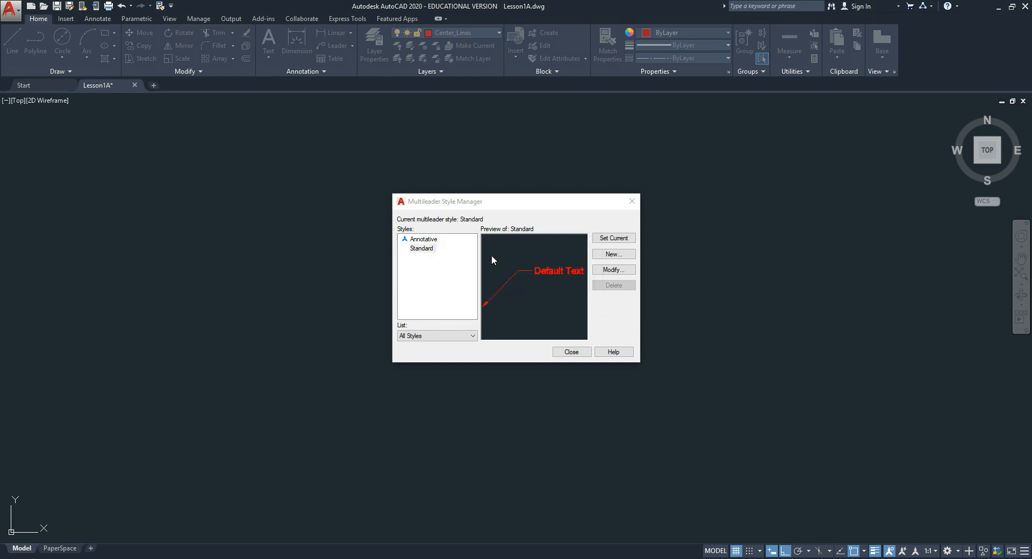
left_click(611, 269)
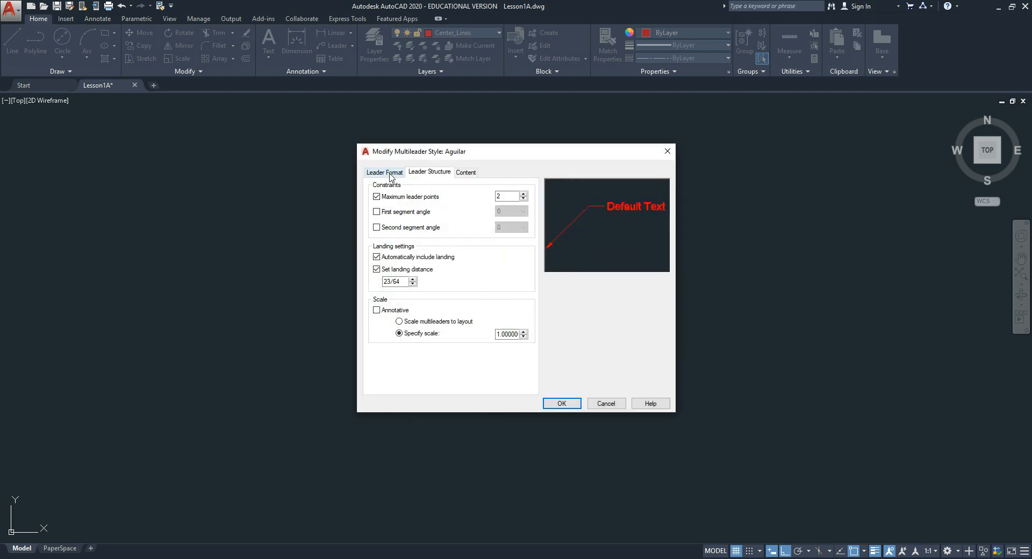
Enter 1/8 as the Arrowhead Size on the Leader Format settings of the Aguilar multileader style
left_click(384, 172)
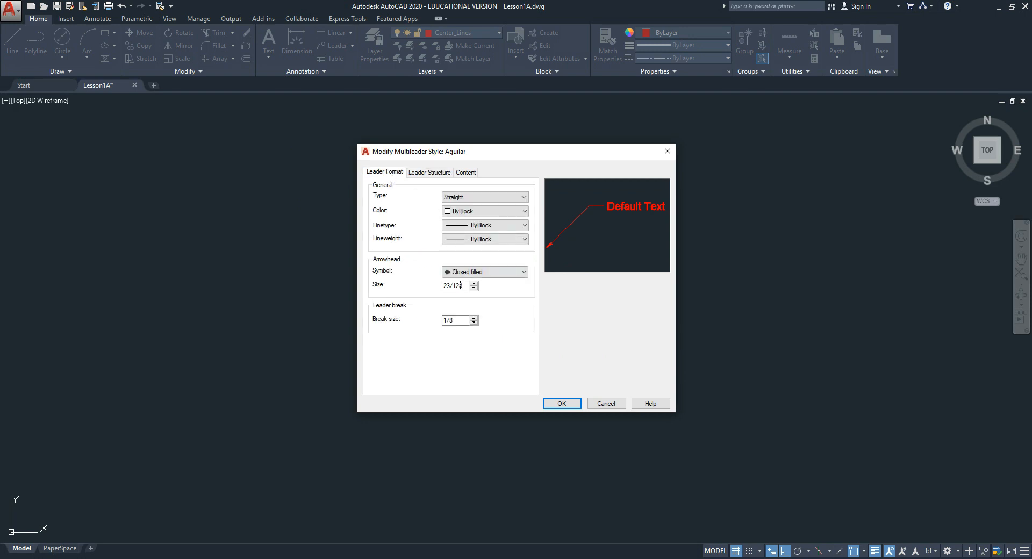
type("1")
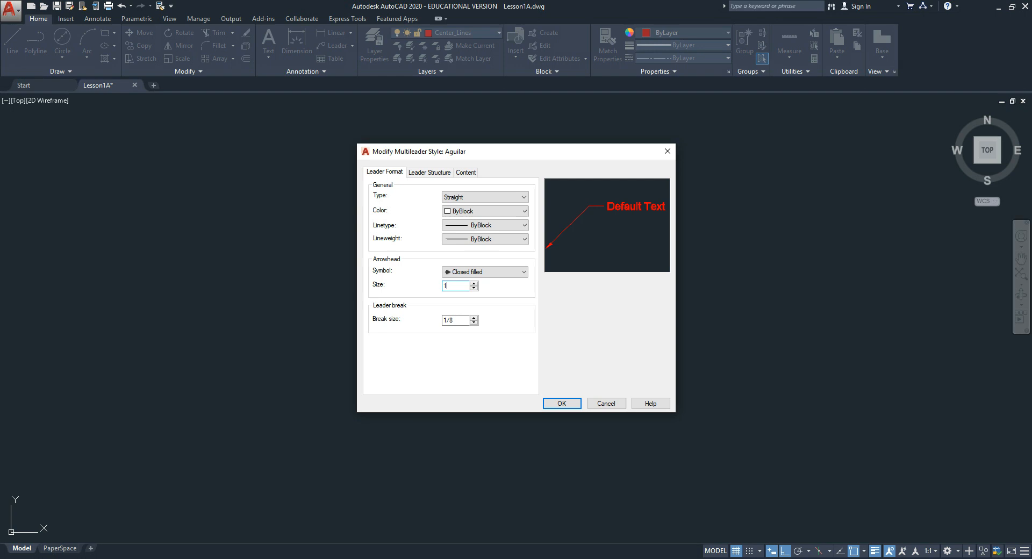
type("1/8")
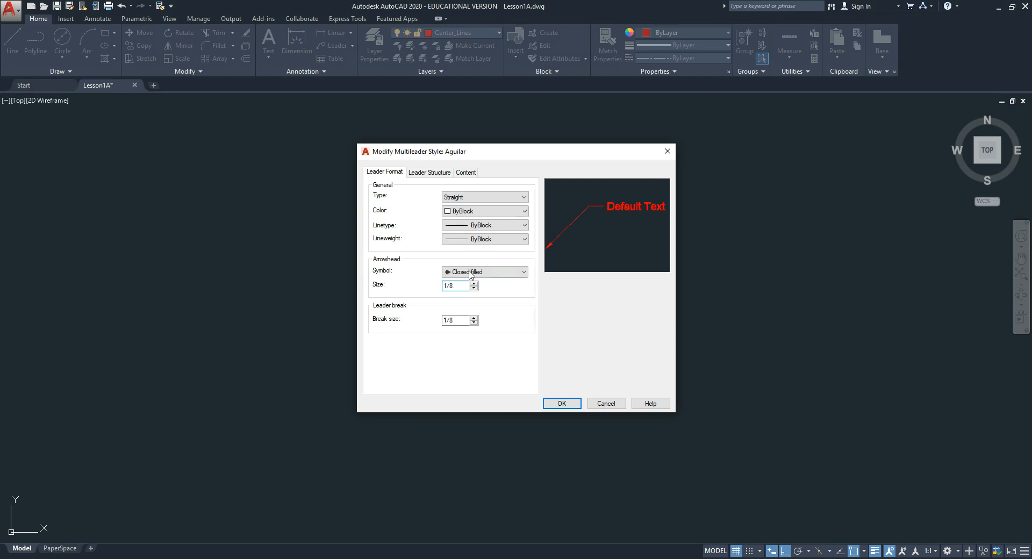
left_click(429, 172)
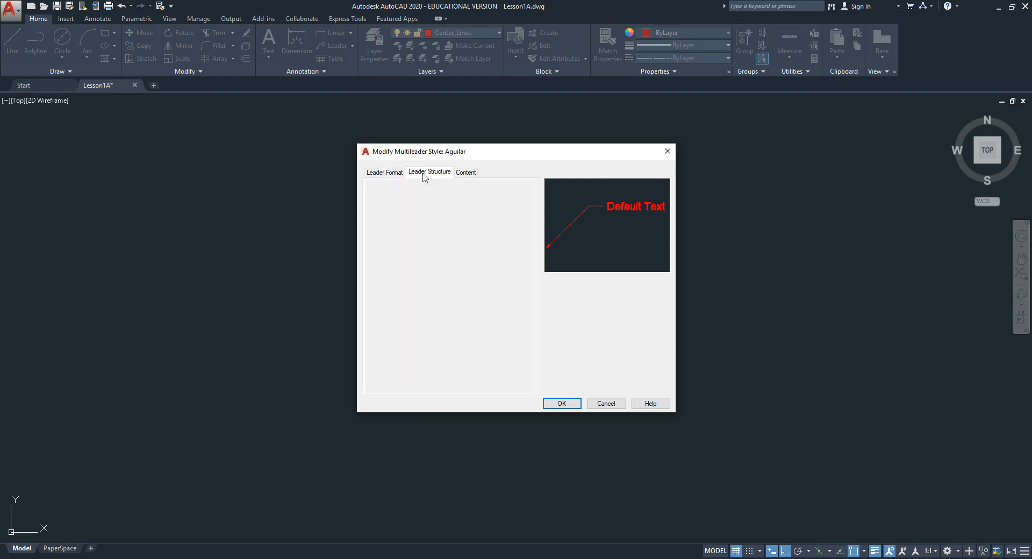
left_click(429, 172)
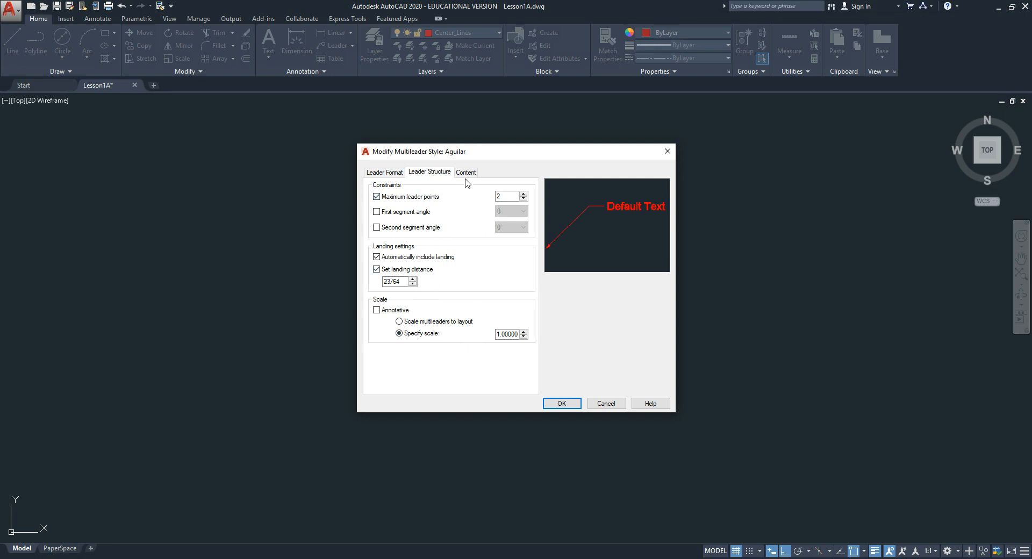
Give the leader Content the Aguilar text style at 1/8 text height
left_click(465, 172)
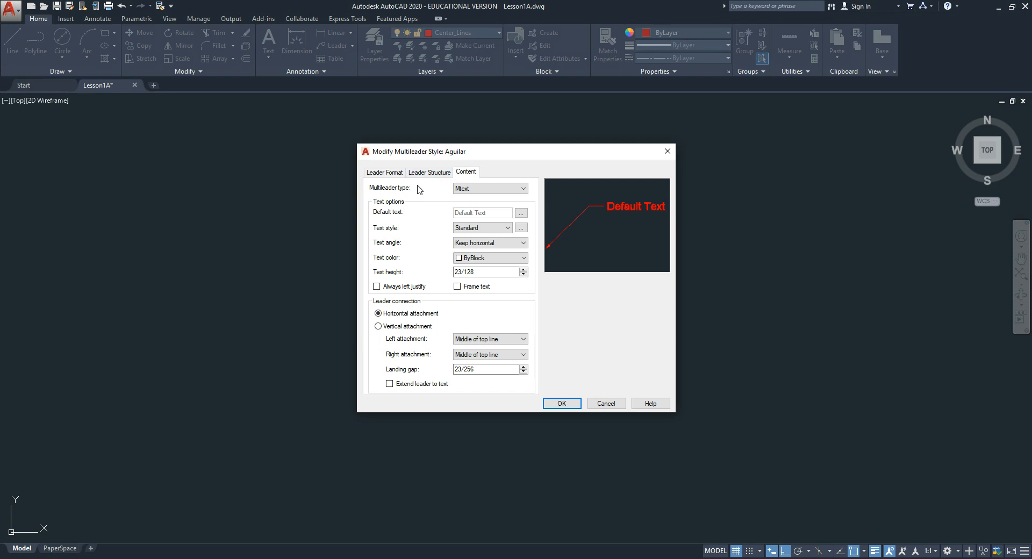
mouse_move(496, 229)
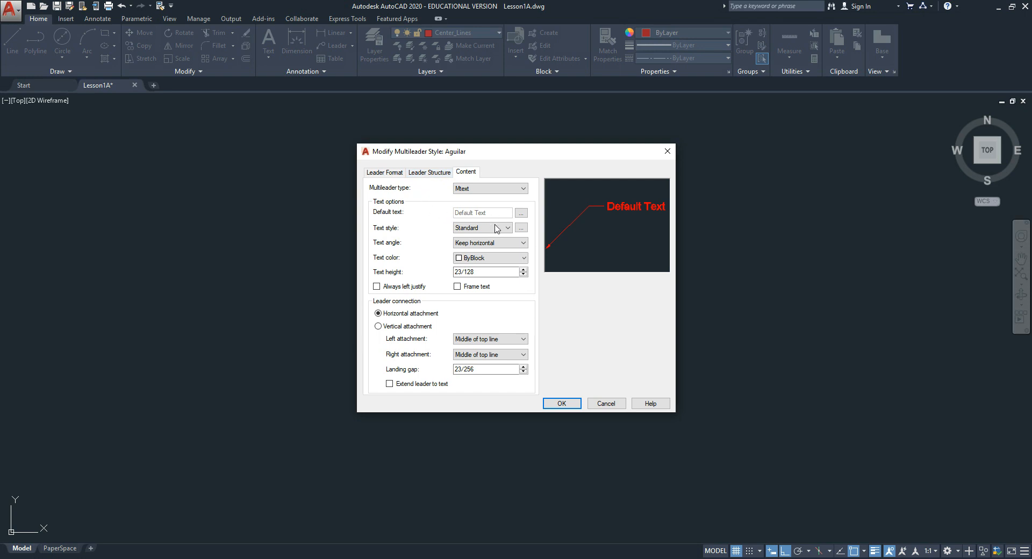
left_click(481, 228)
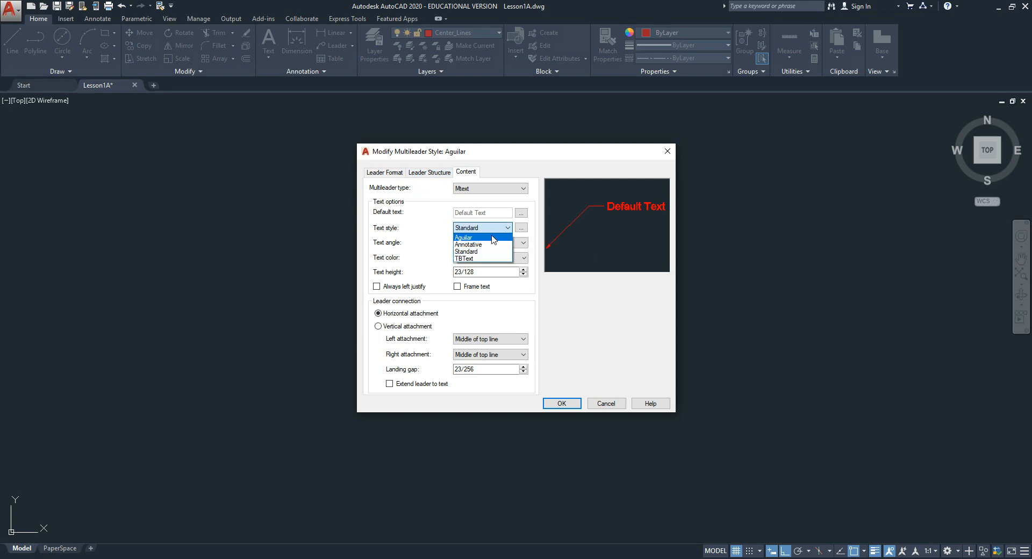
left_click(463, 237)
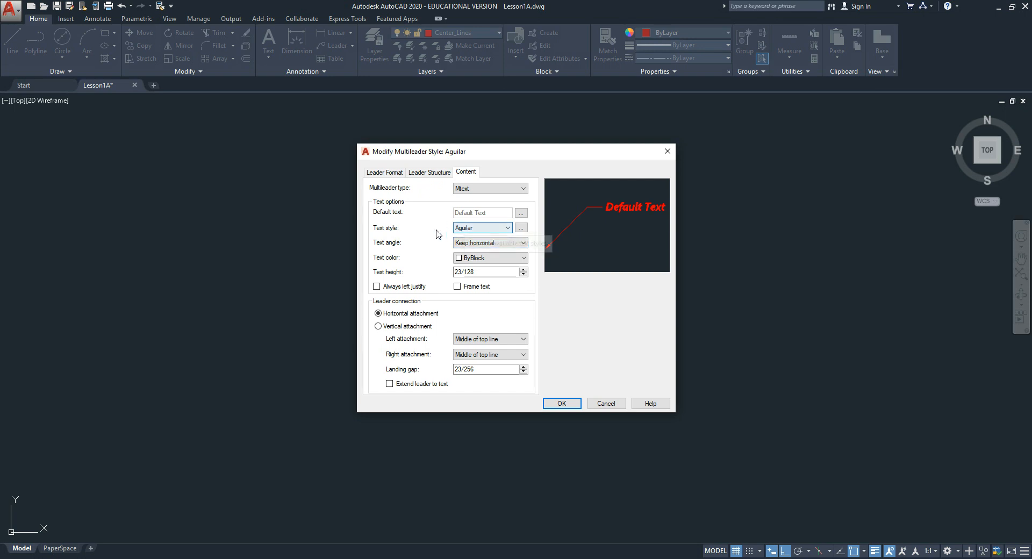
left_click(480, 271)
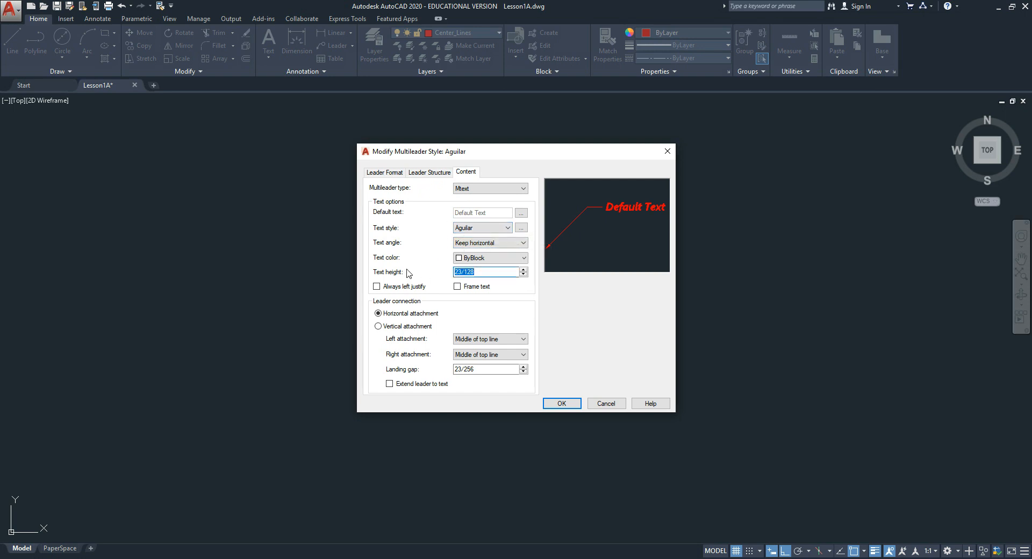
type("1/8")
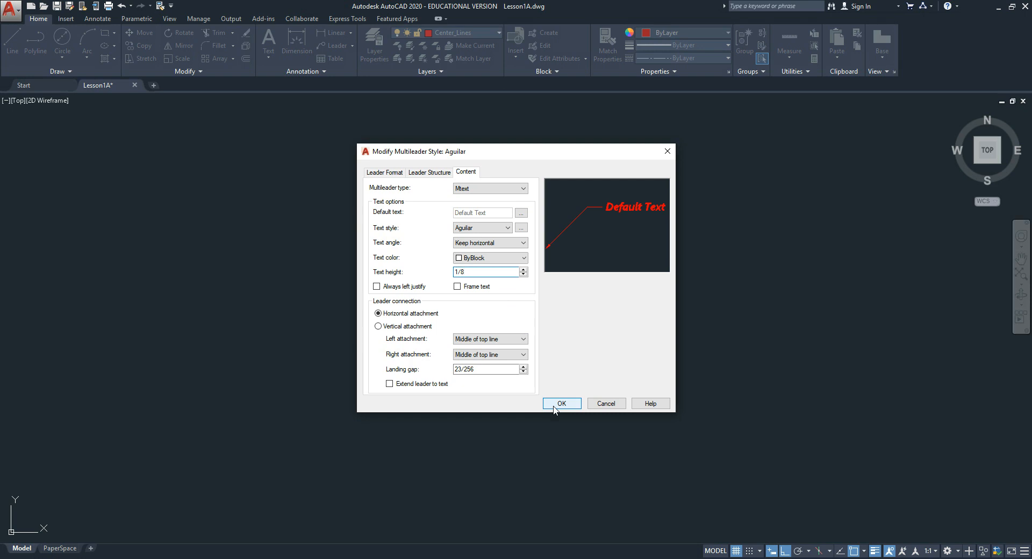
Save the Aguilar multileader style as current and close the Multileader Style Manager
left_click(561, 403)
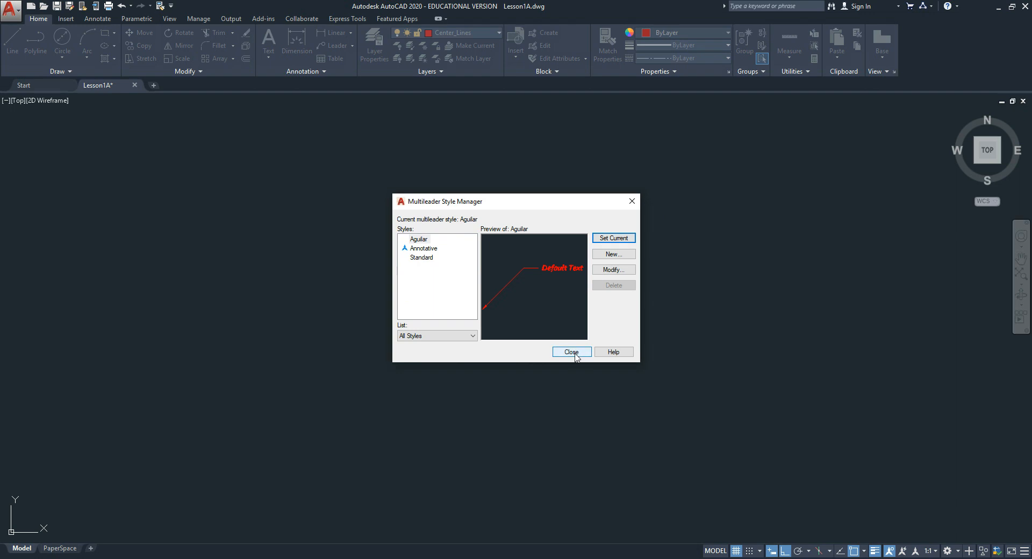
left_click(570, 351)
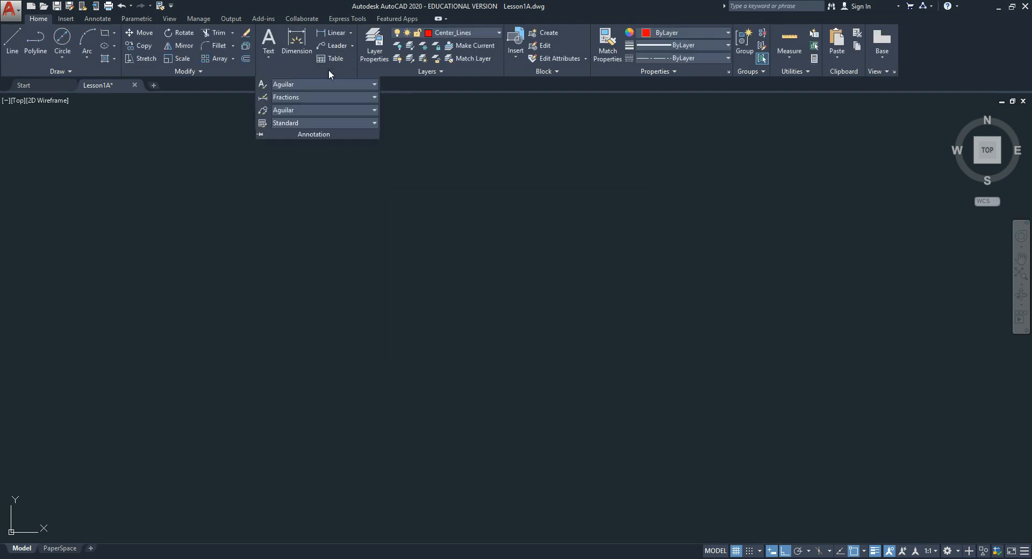
mouse_move(289, 110)
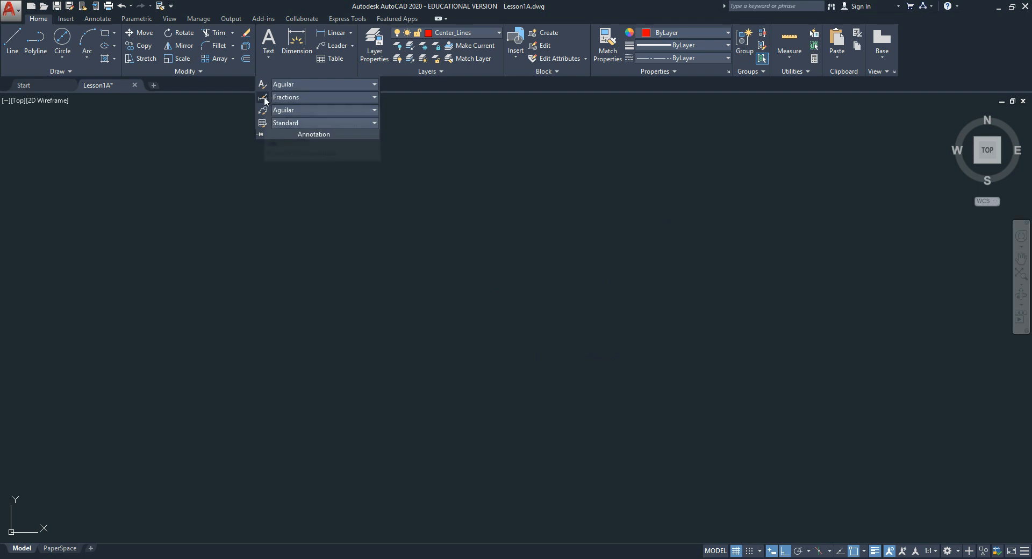
left_click(374, 97)
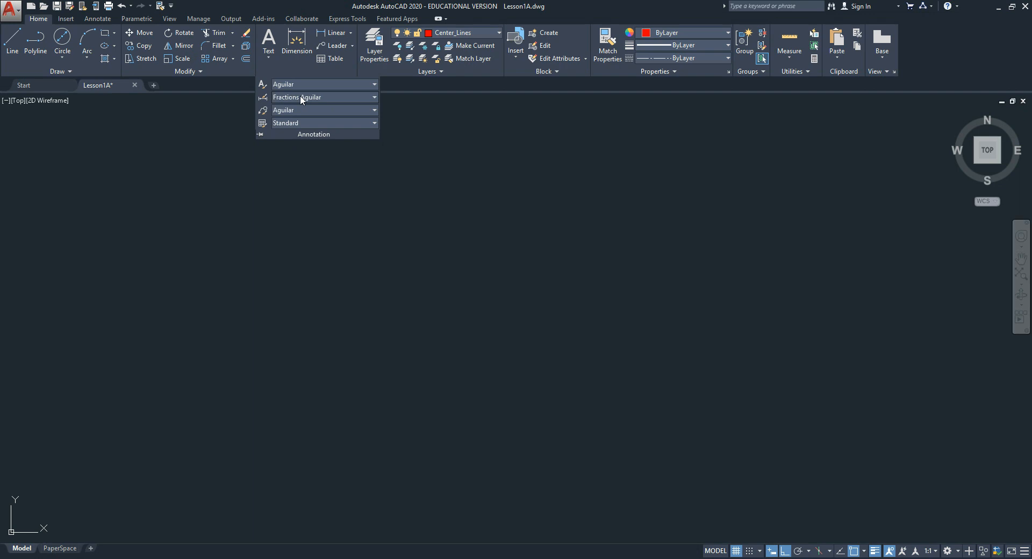
mouse_move(289, 105)
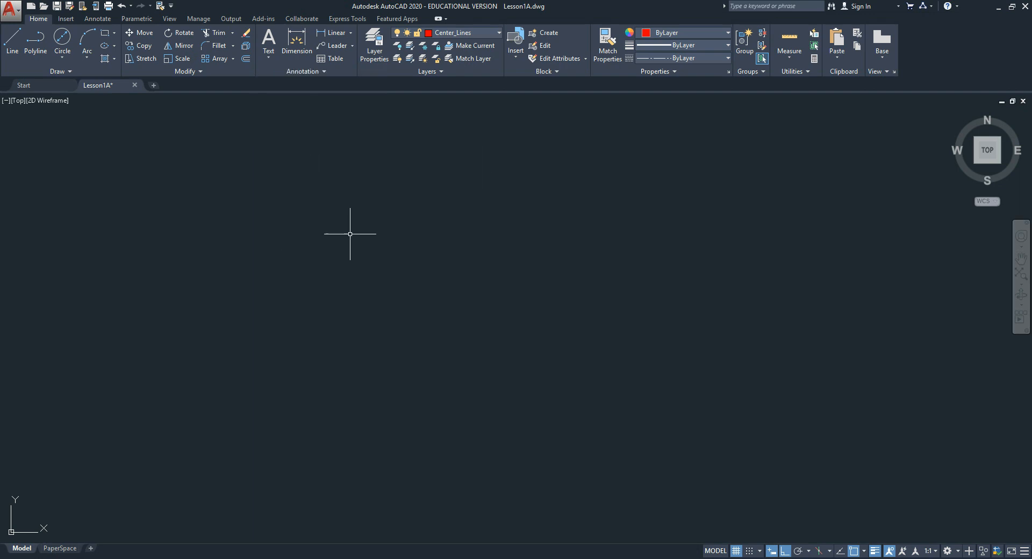
mouse_move(438, 289)
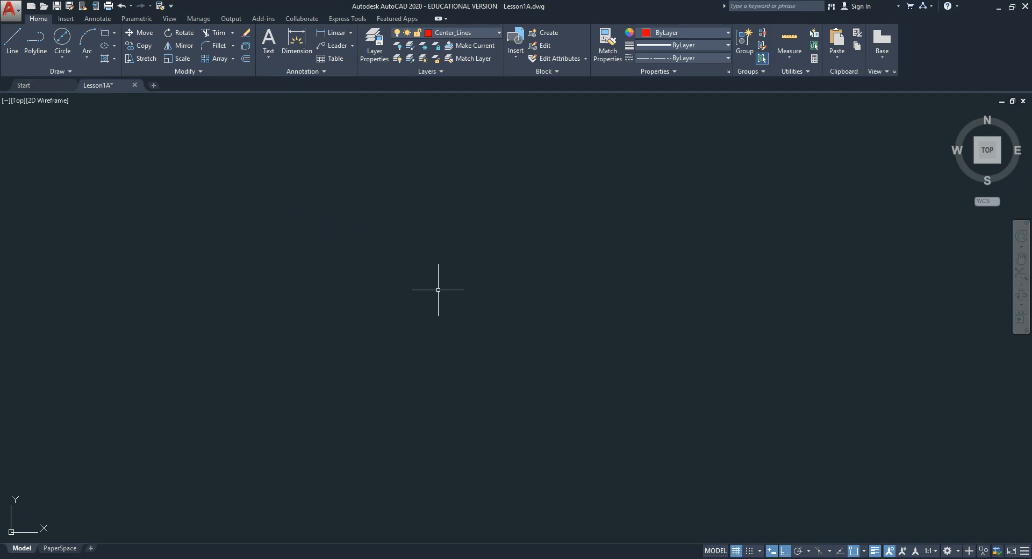